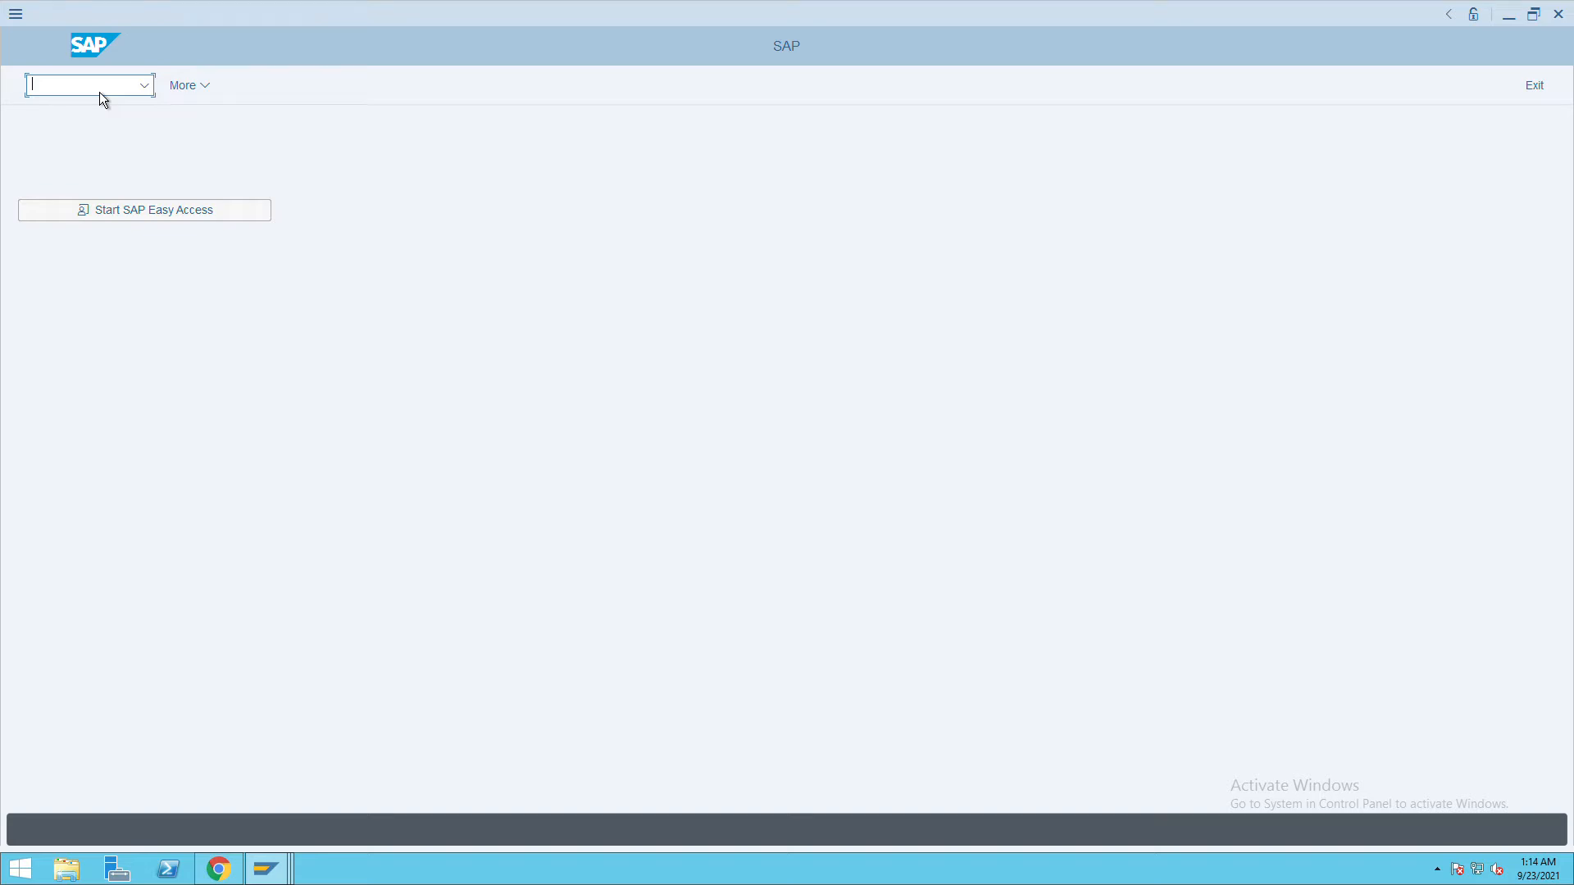
Open the Terms of Payment change overview with transaction OBB8.
{"action": "type", "text": "ob"}
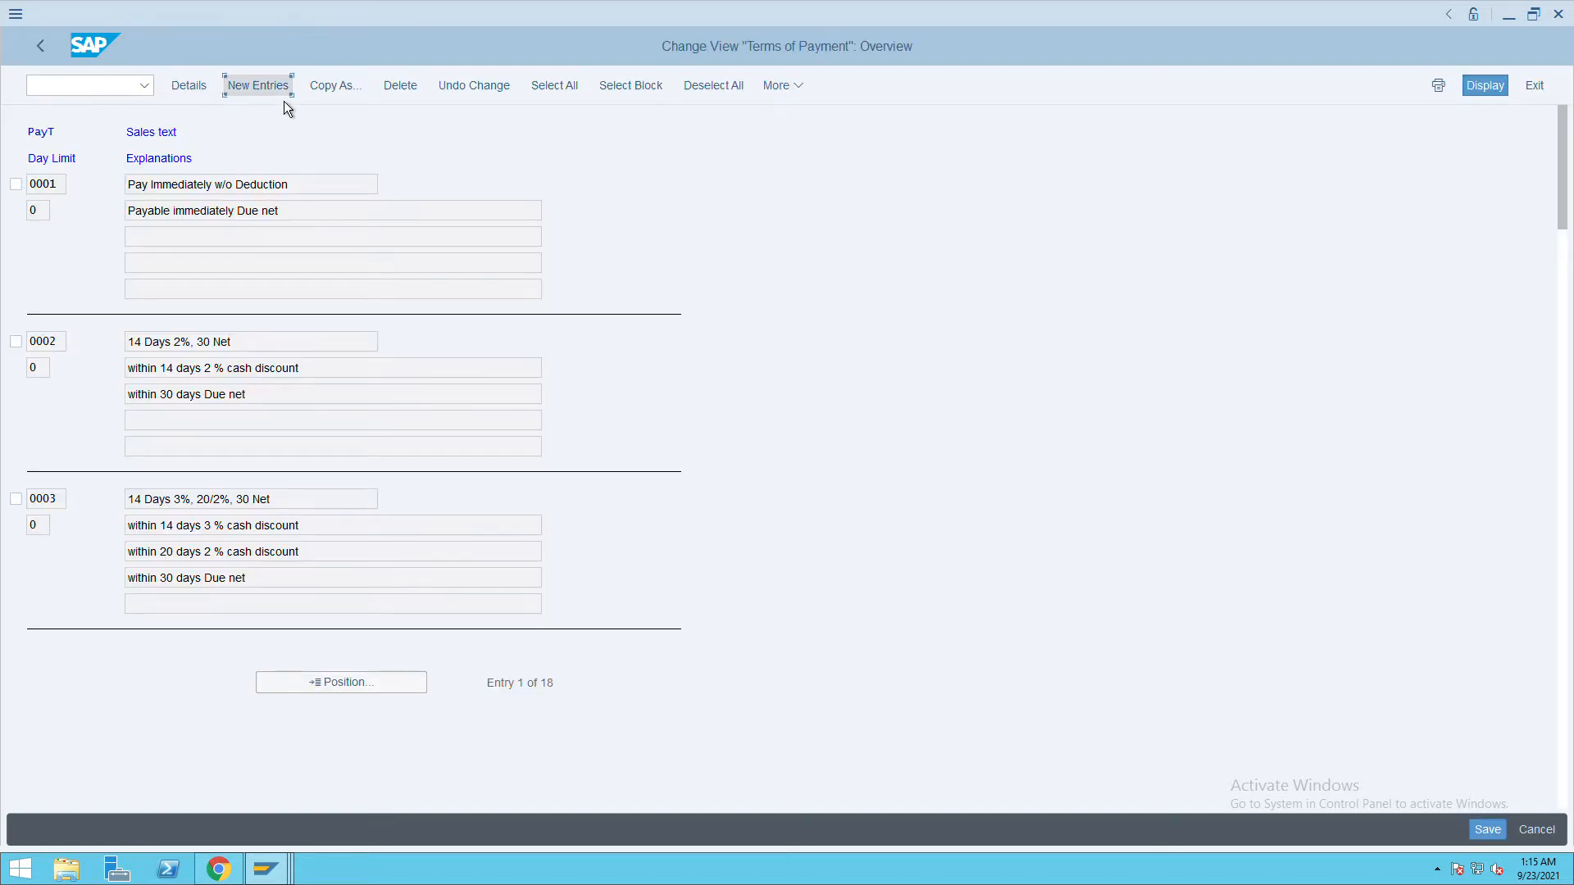
Add new payment terms ITC1 explained as 3% in 10 days, 1% in 15, net 20.
{"action": "left_click", "coordinate": [256, 85]}
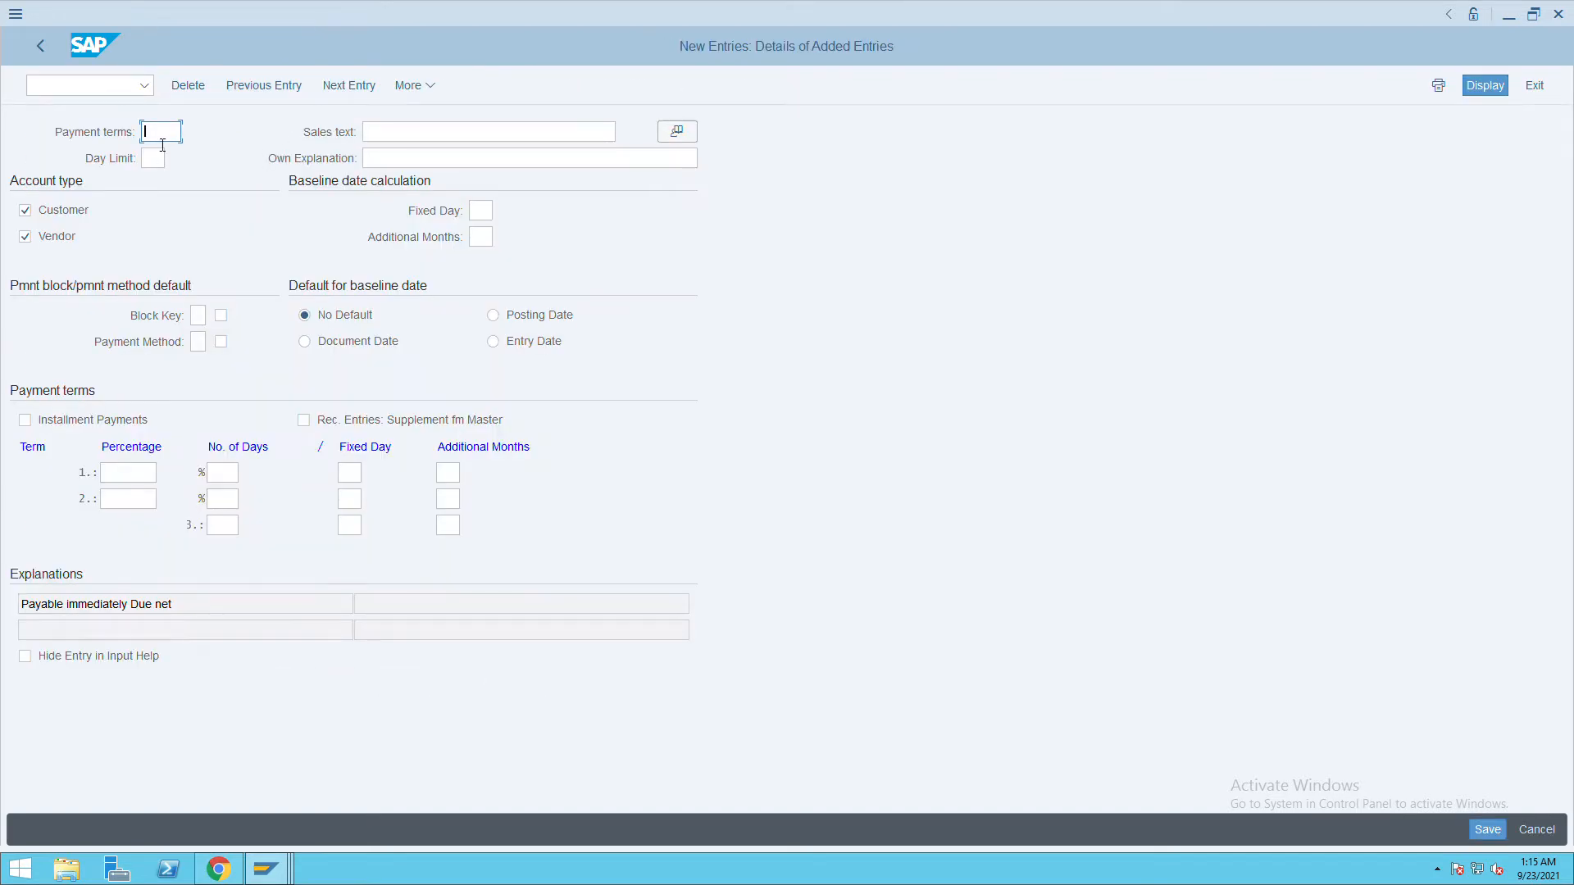
{"action": "type", "text": "ITC1"}
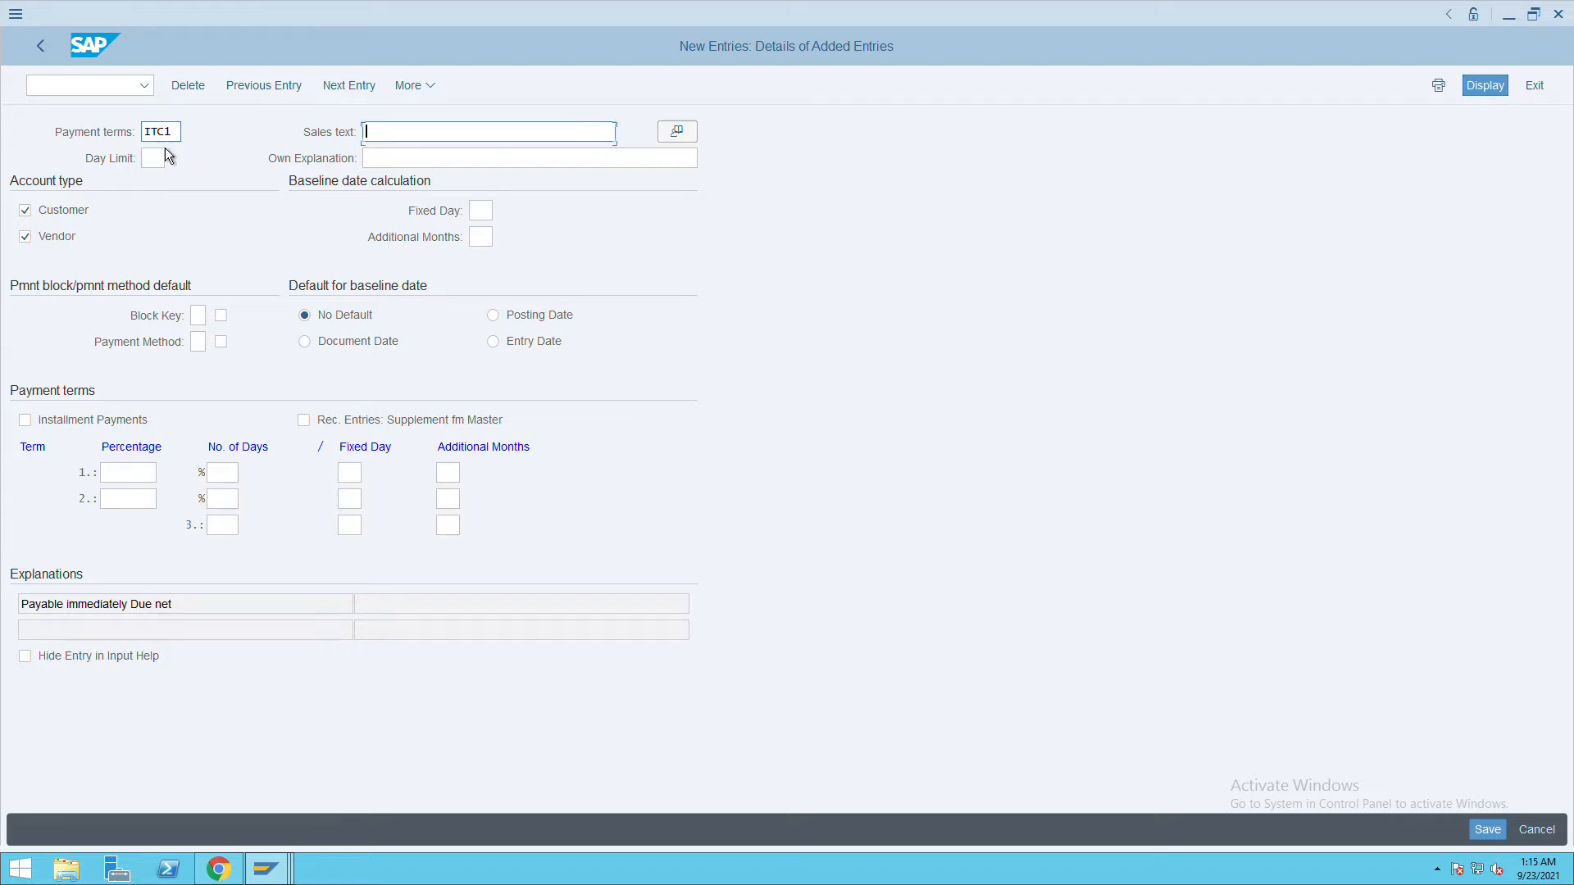
{"action": "type", "text": "if paid in 10 thn 3% if paid in 15 thn 1% afr 20 n"}
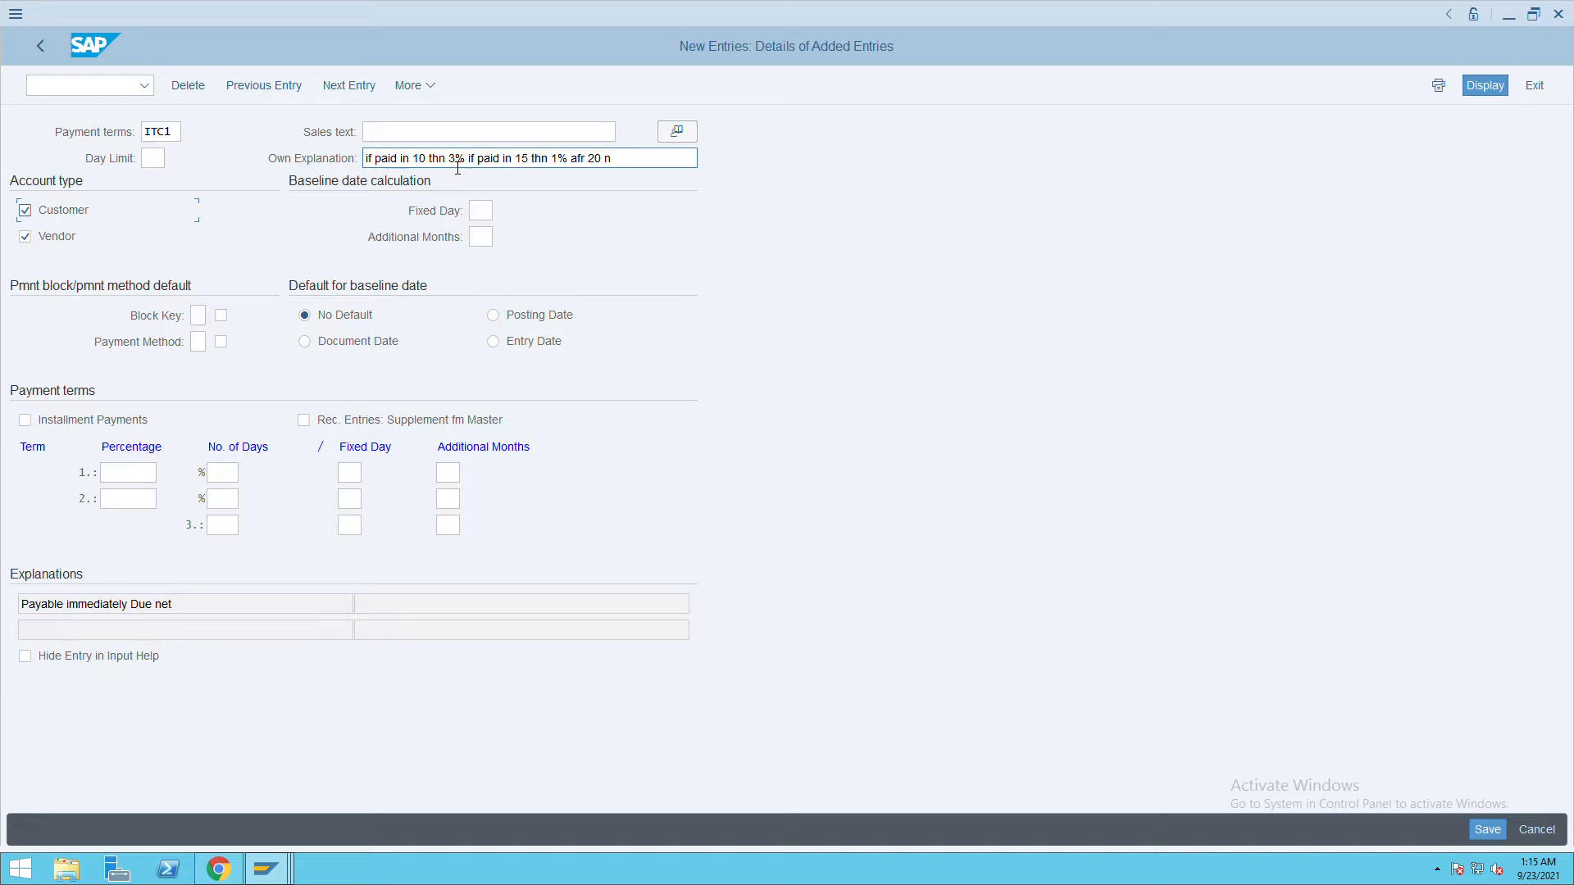
{"action": "mouse_move", "coordinate": [512, 171]}
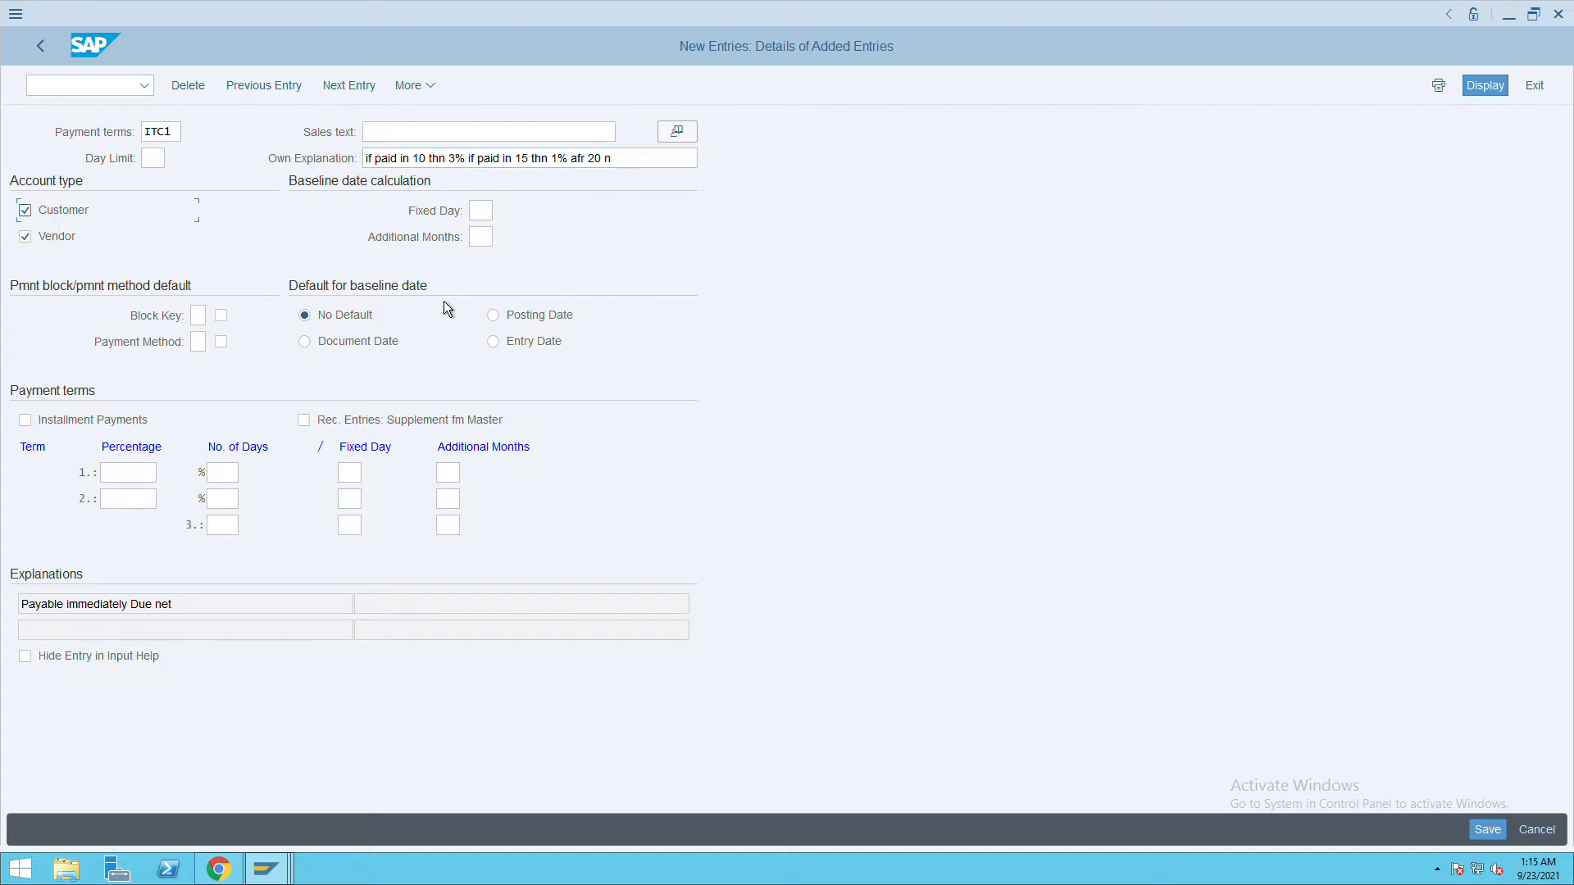
Set Posting Date as the default baseline date for ITC1.
{"action": "left_click", "coordinate": [493, 314]}
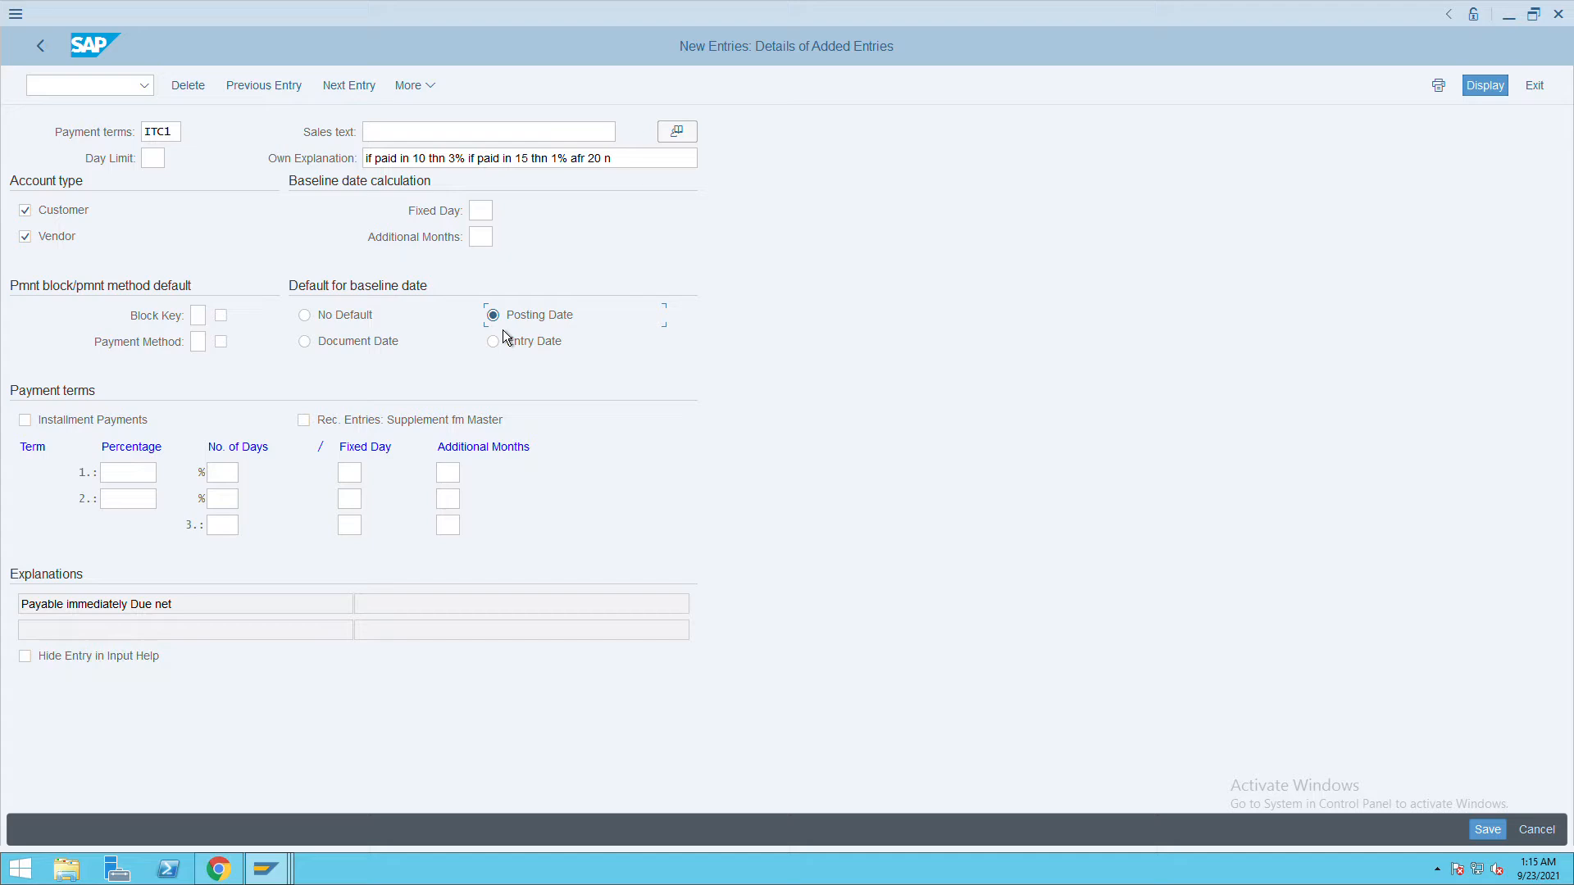
{"action": "left_click", "coordinate": [128, 473]}
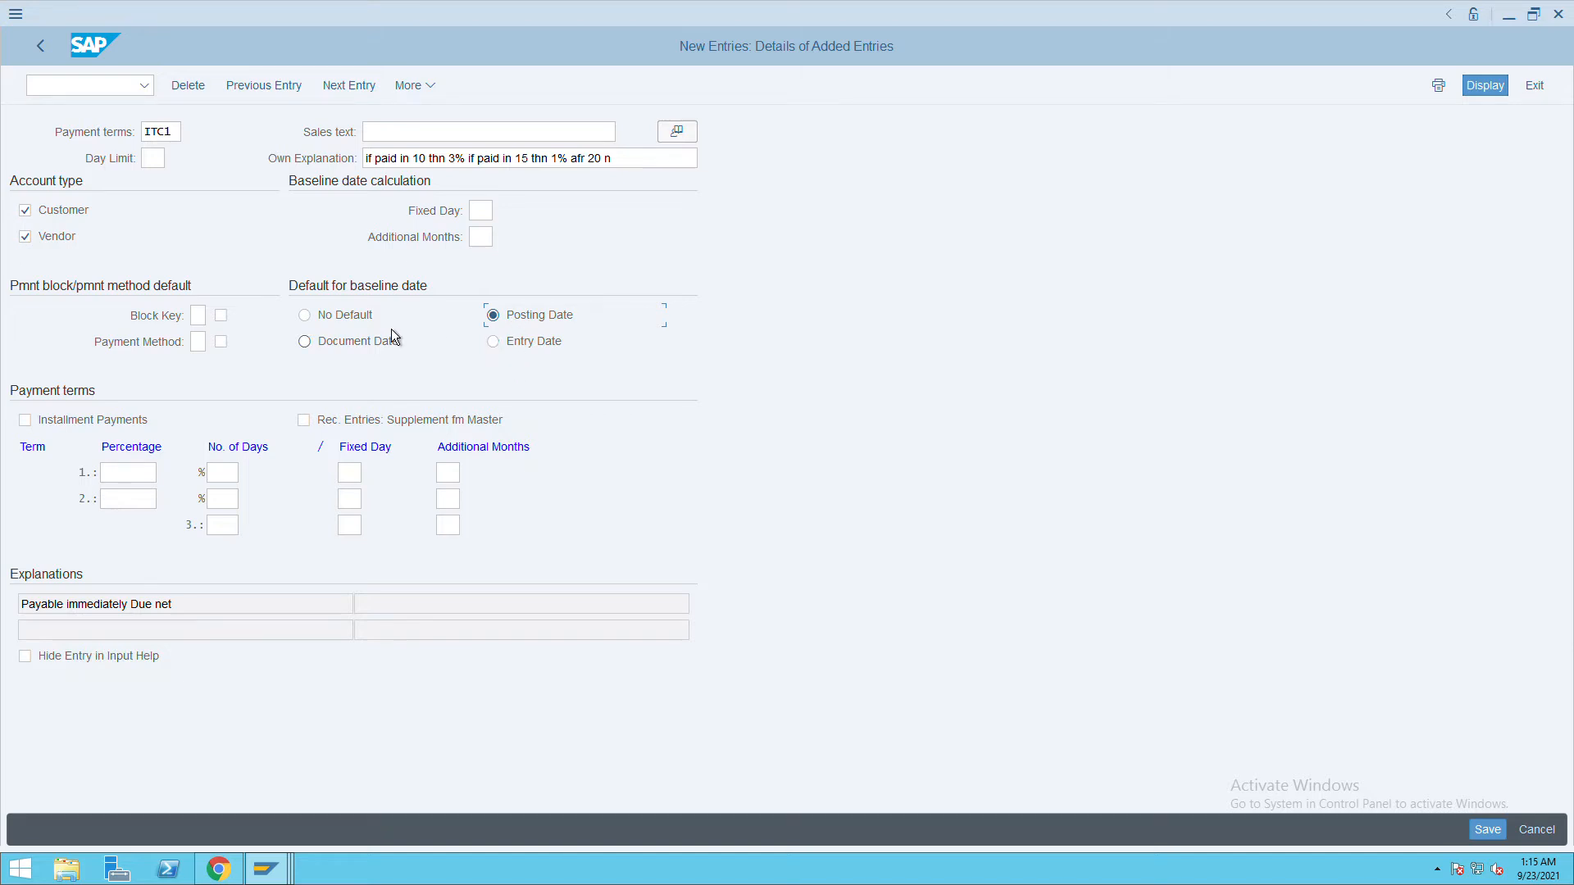
{"action": "mouse_move", "coordinate": [613, 378]}
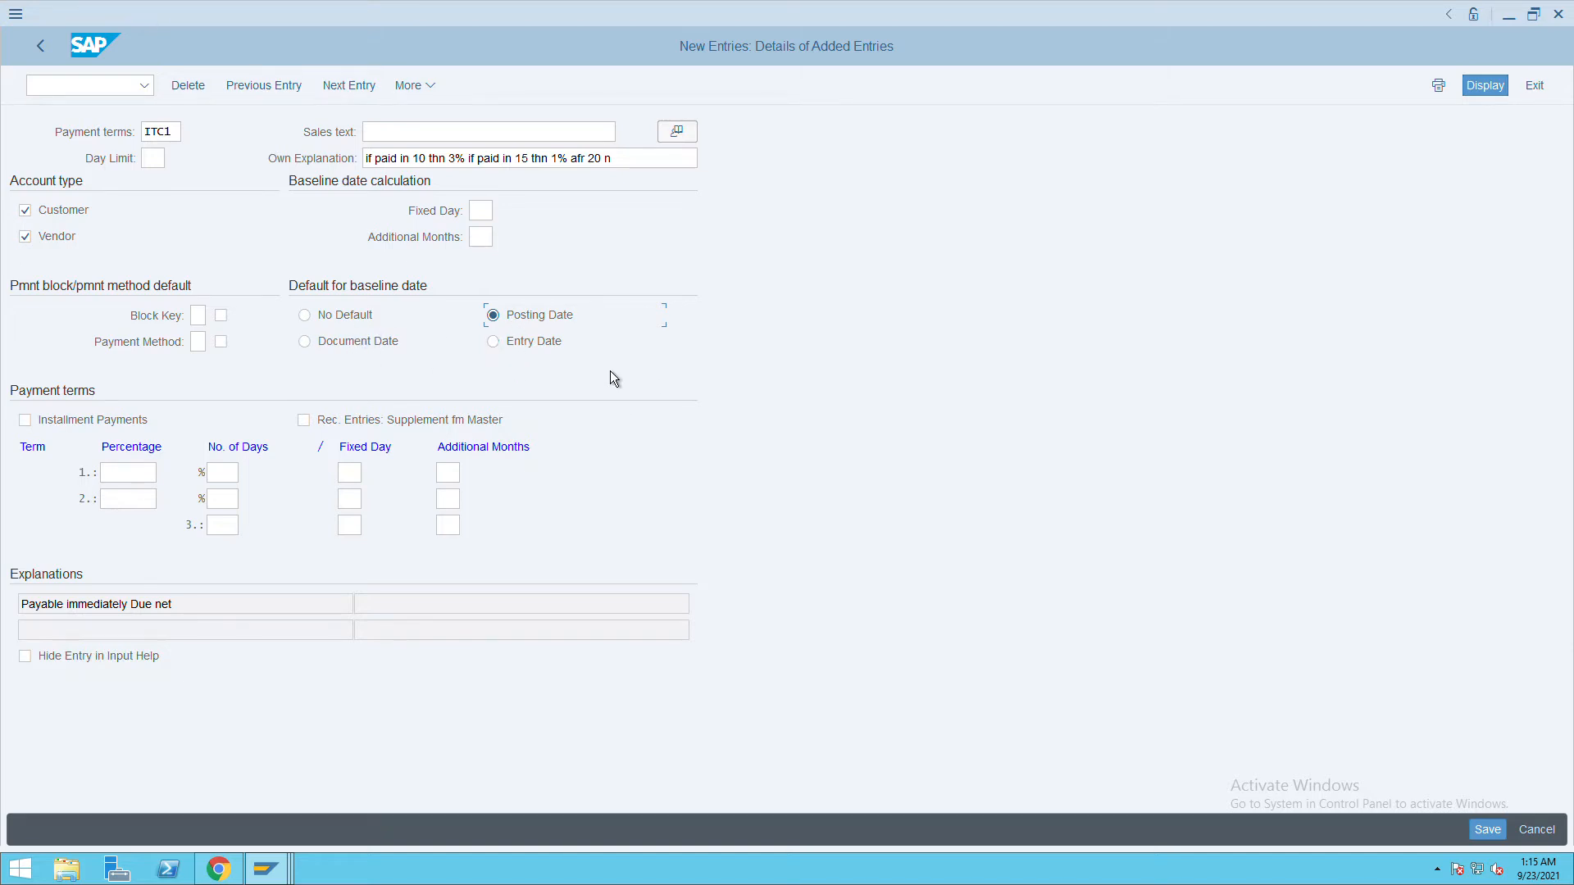
{"action": "left_click", "coordinate": [128, 473]}
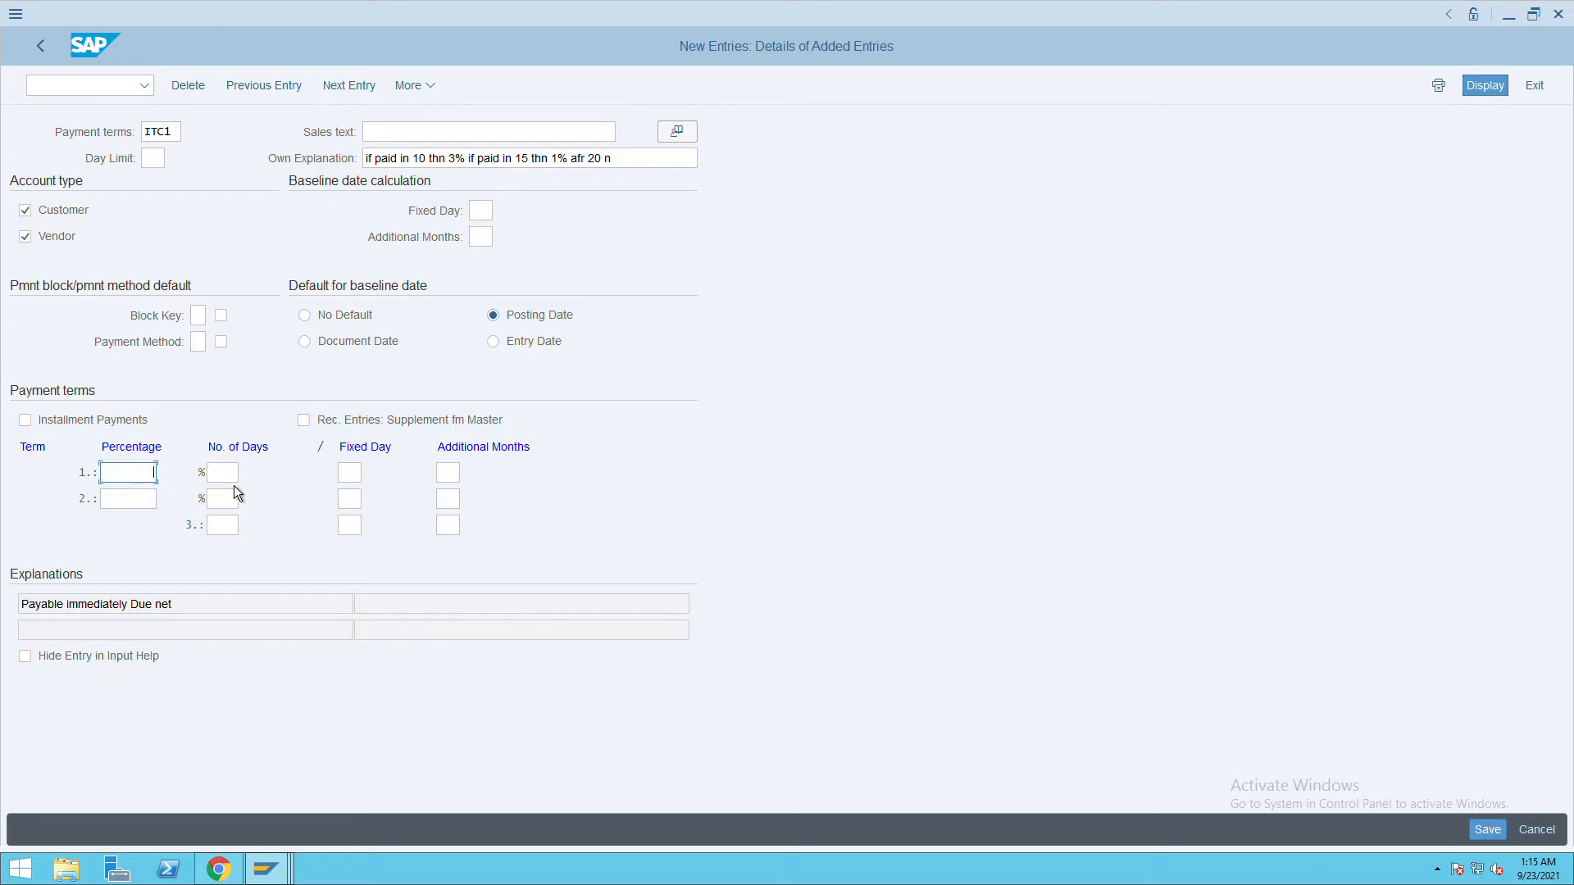
Enter ITC1 term lines: 3% within 10 days, 1% within 15 days, net 20.
{"action": "left_click", "coordinate": [222, 472]}
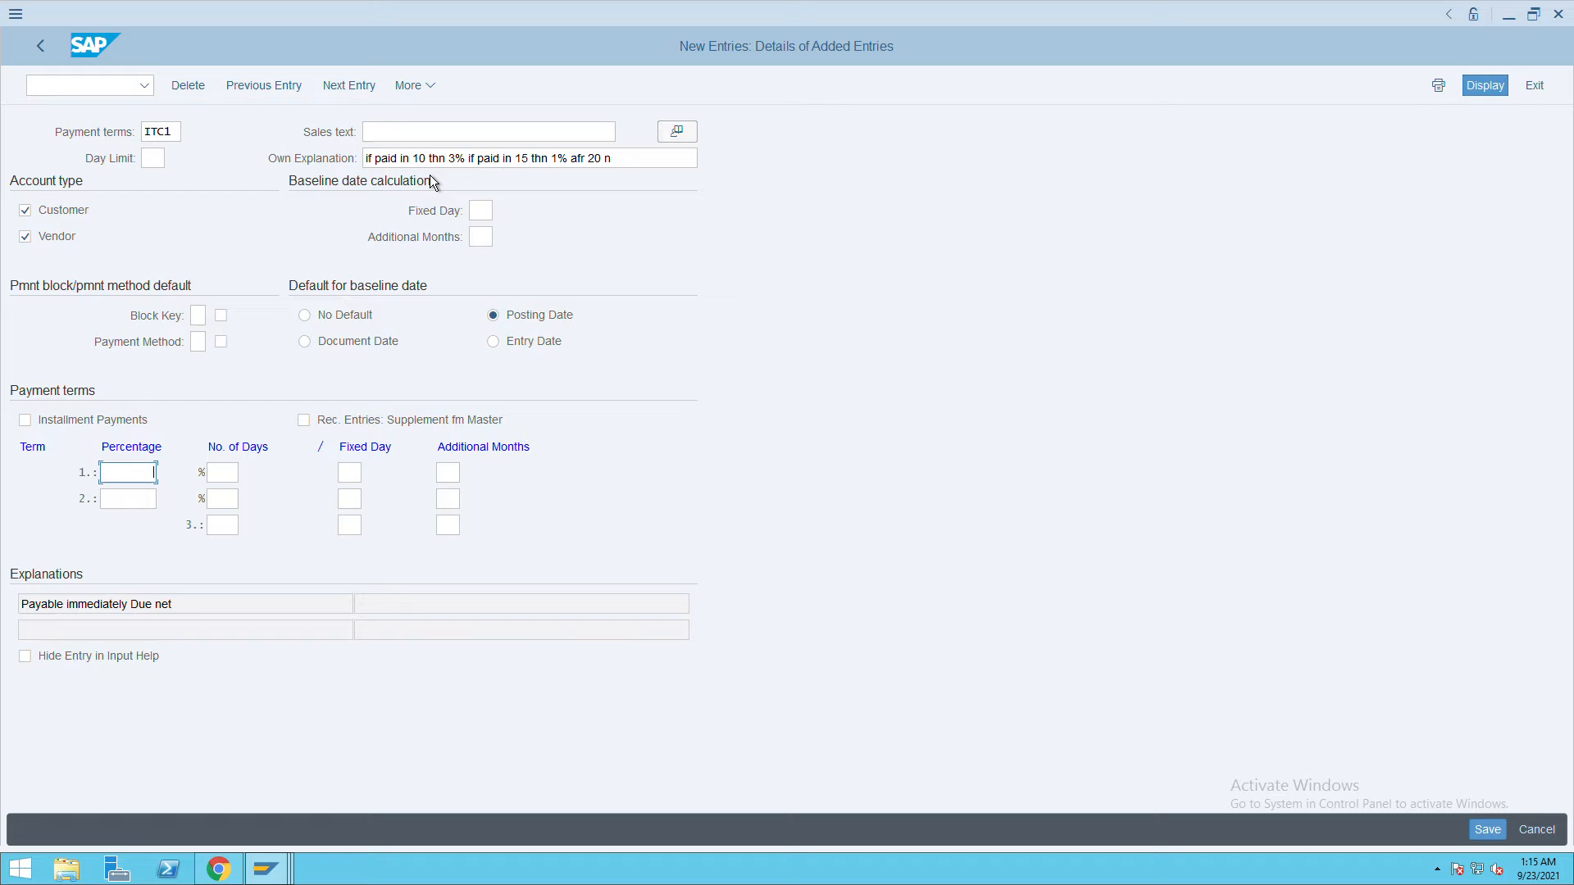
{"action": "double_click", "coordinate": [419, 158]}
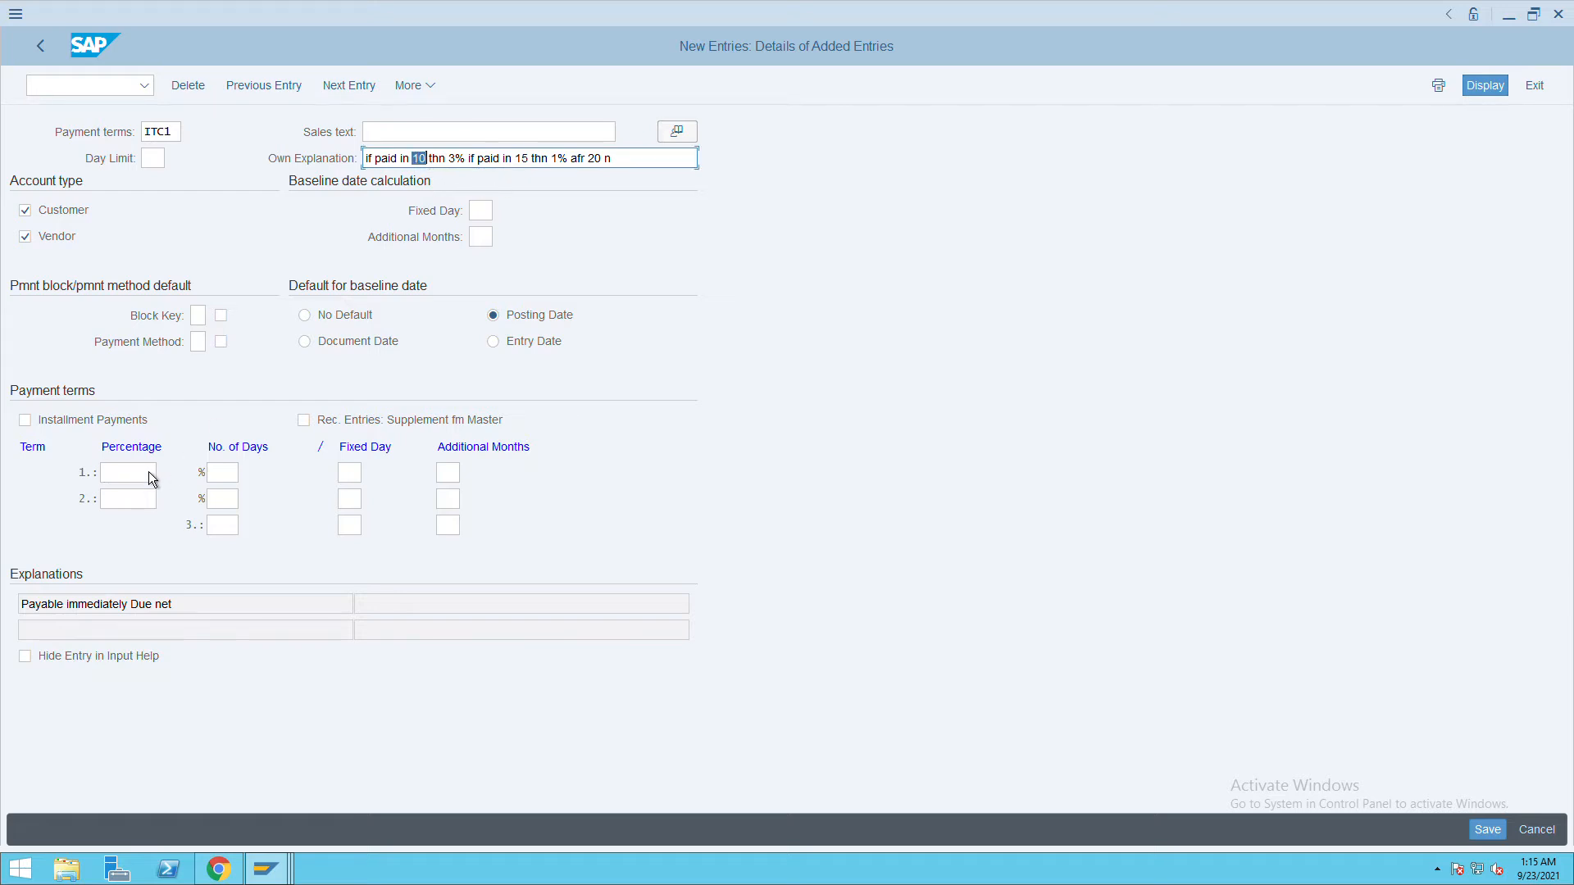
{"action": "type", "text": "3"}
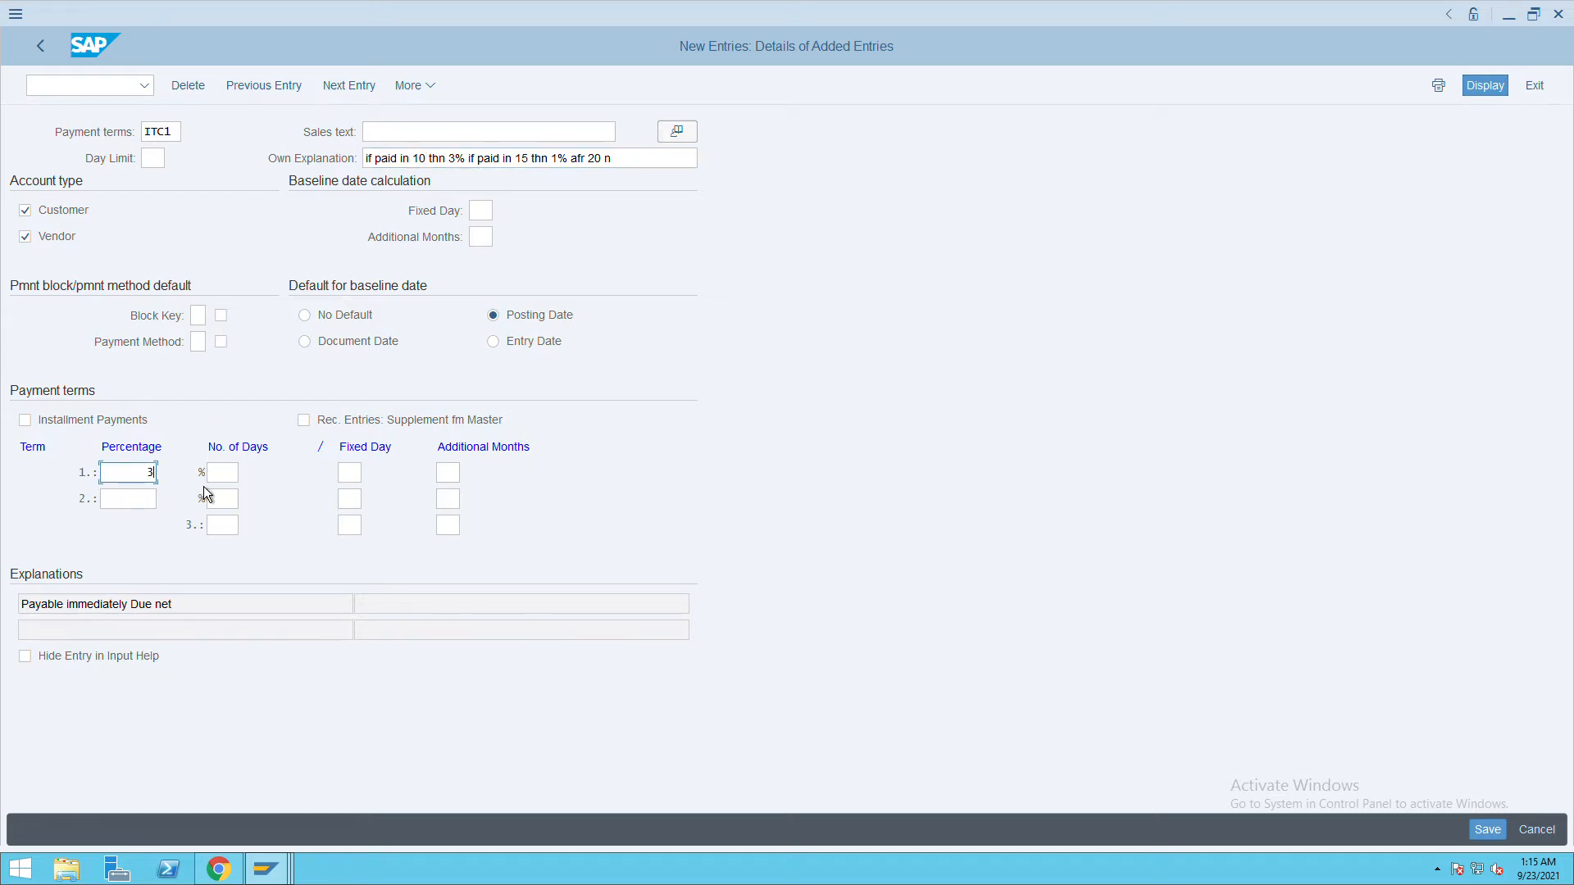
{"action": "type", "text": "10"}
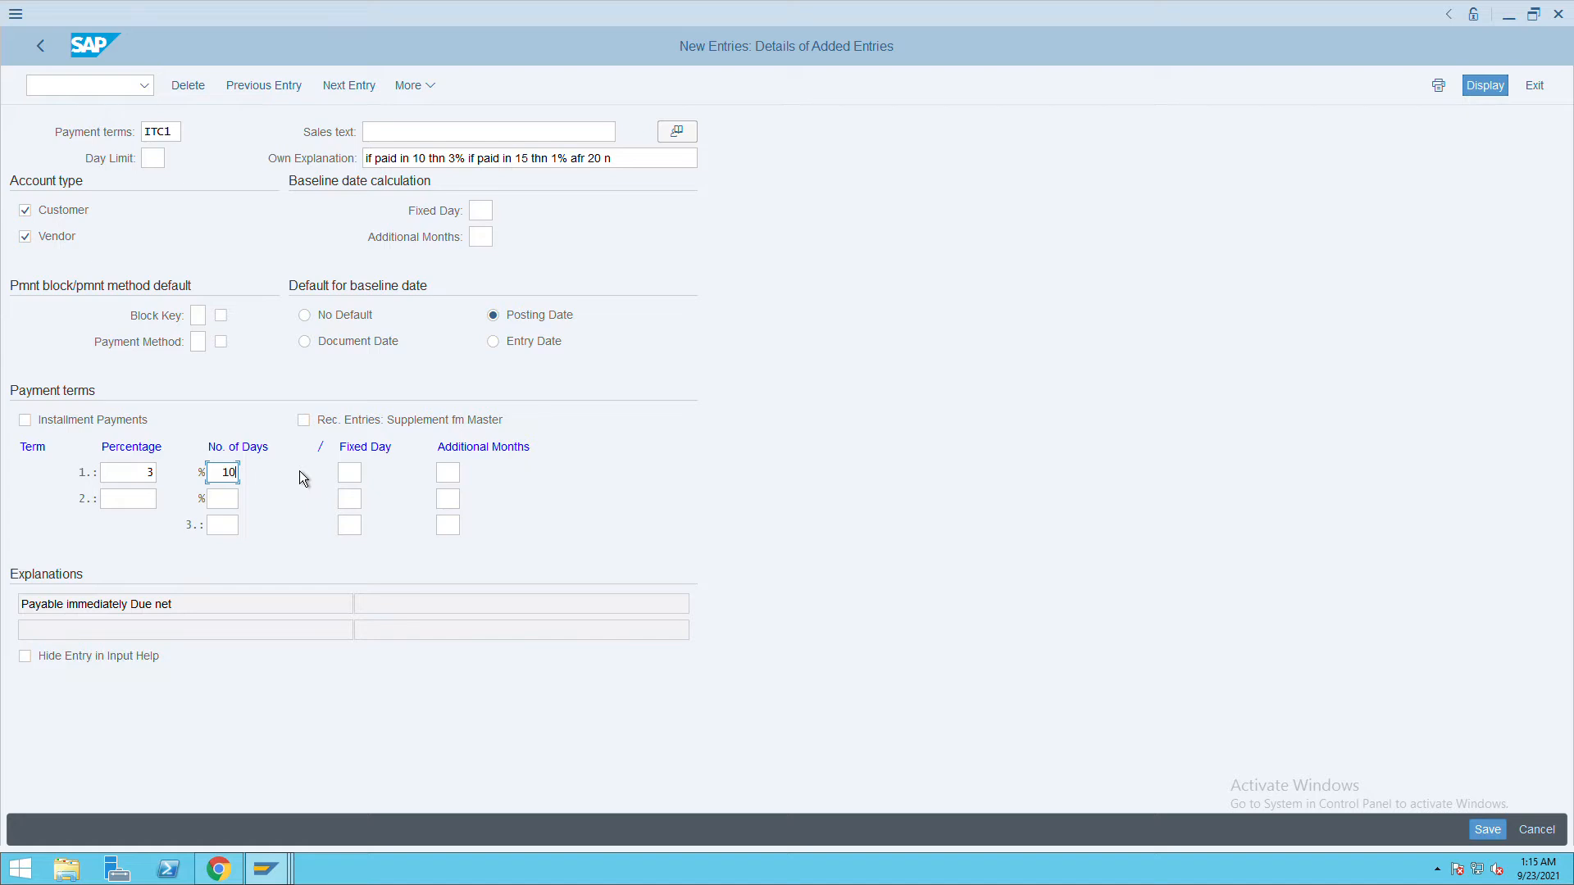
{"action": "left_click", "coordinate": [531, 157]}
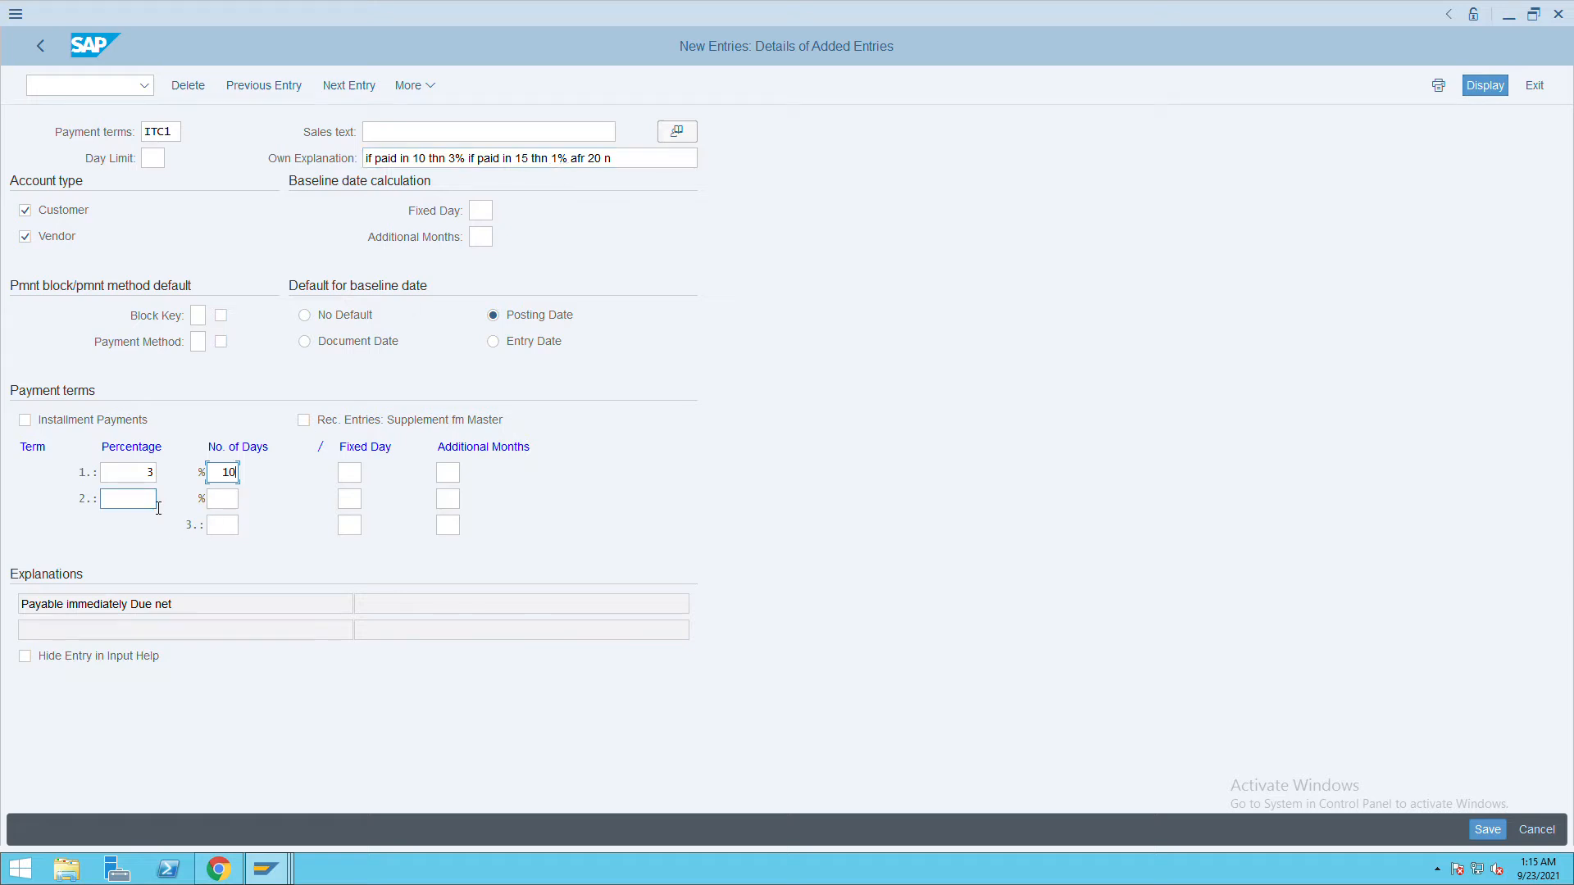
{"action": "type", "text": "1"}
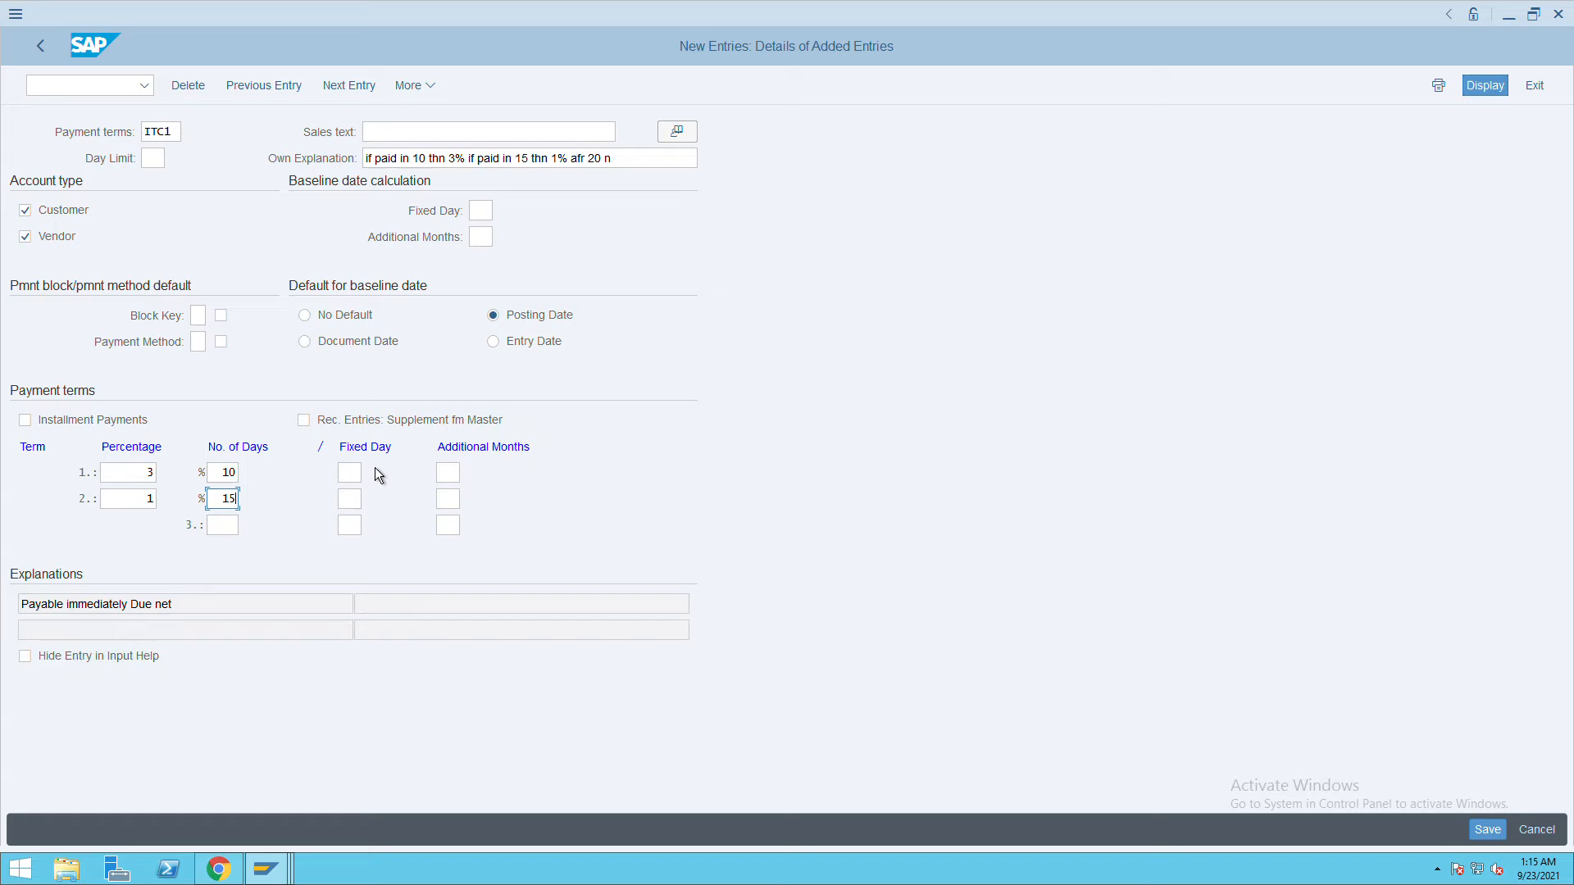
{"action": "type", "text": "2"}
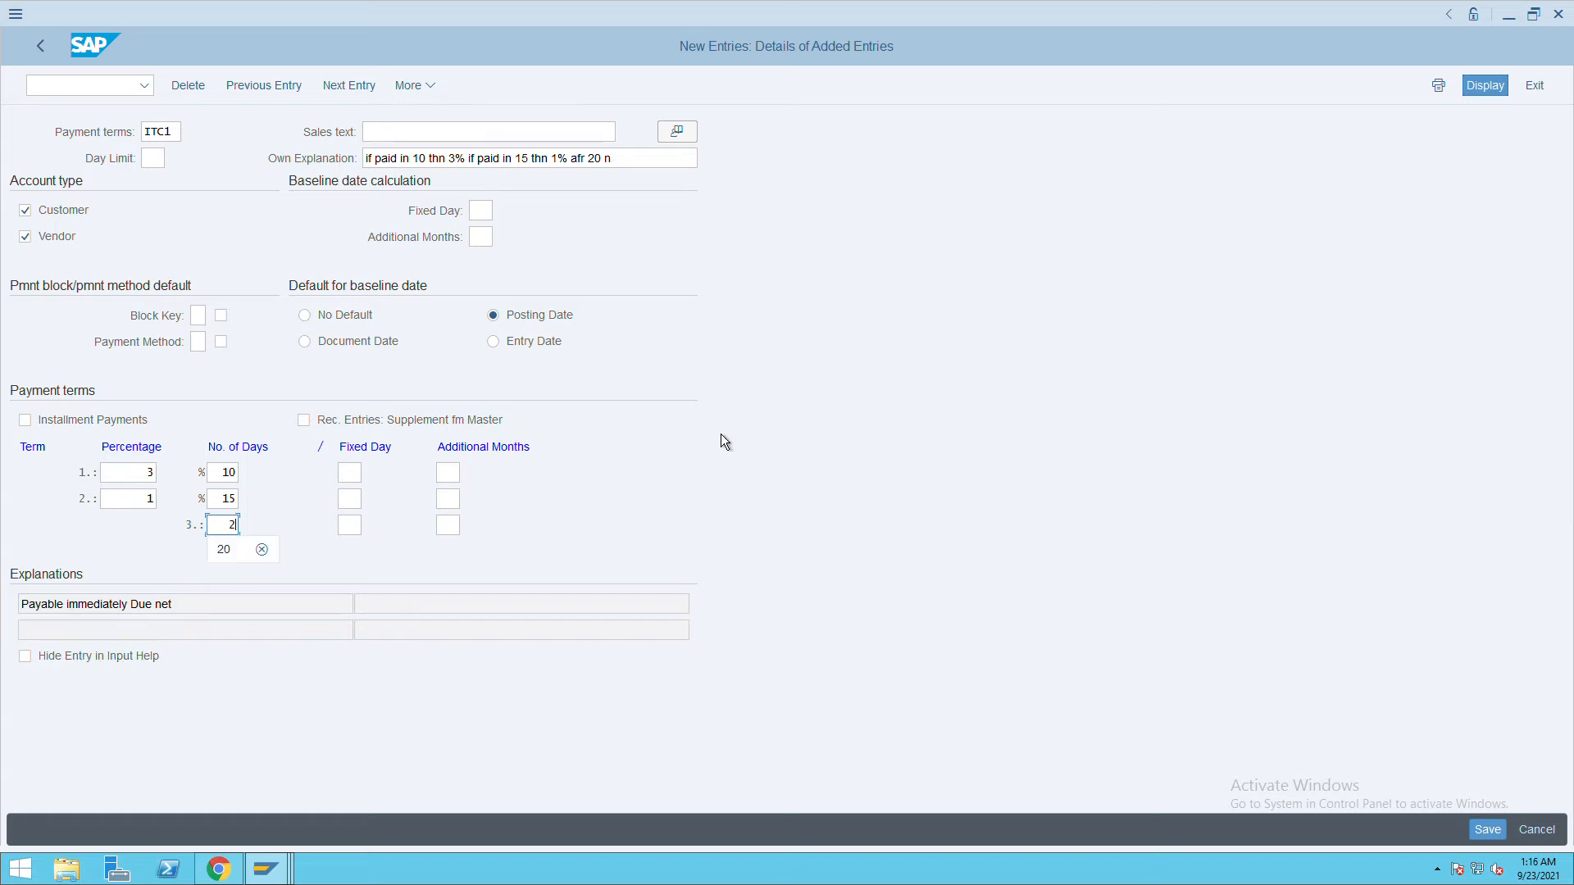
{"action": "type", "text": "0"}
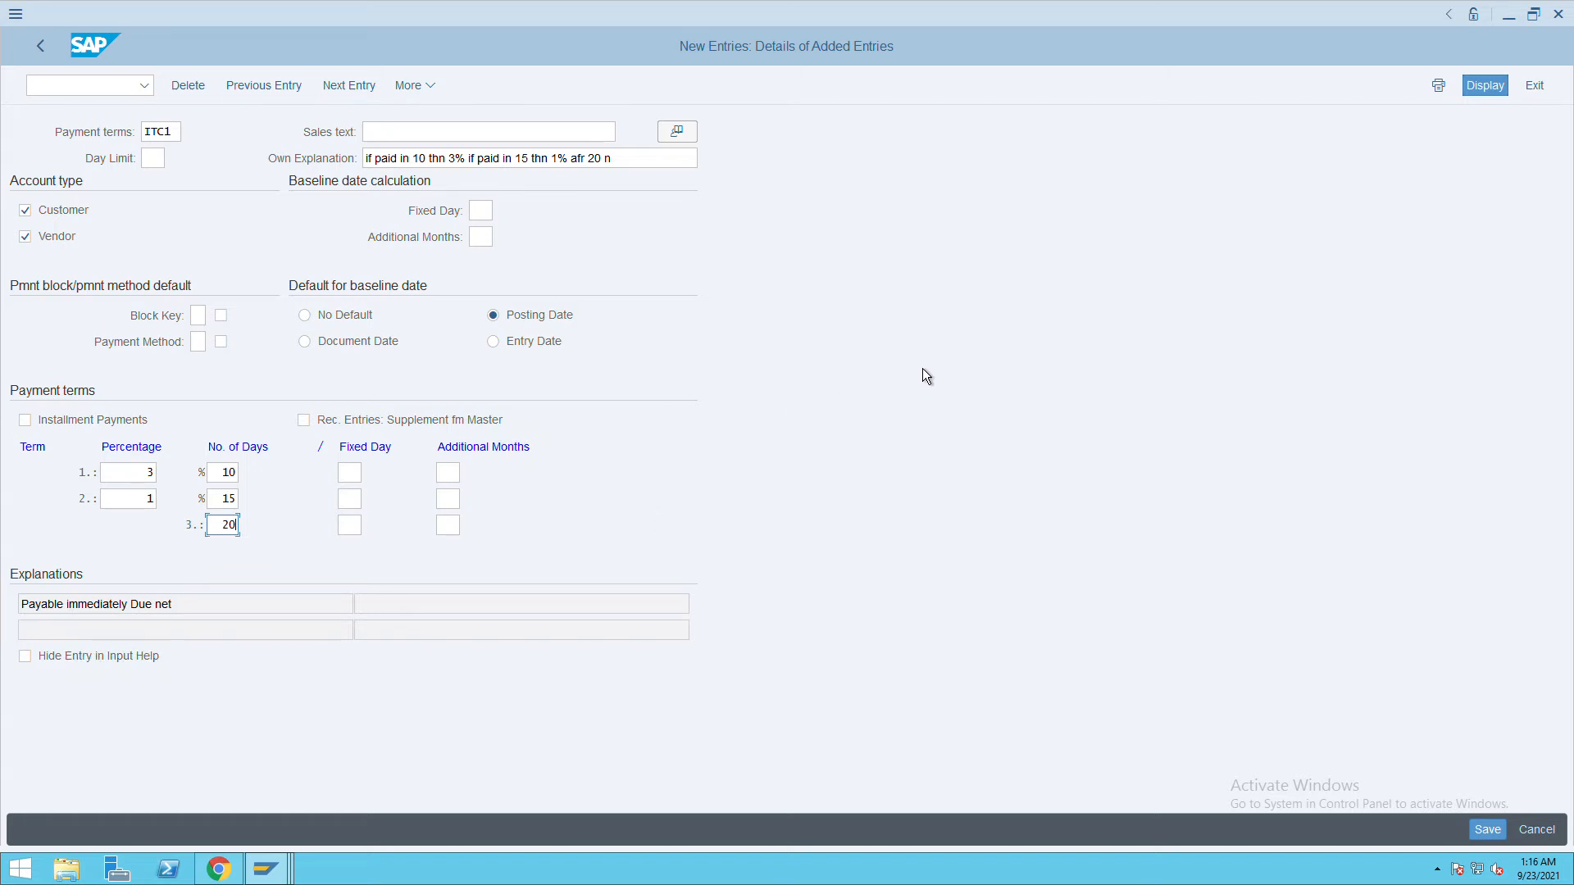
{"action": "mouse_move", "coordinate": [299, 309]}
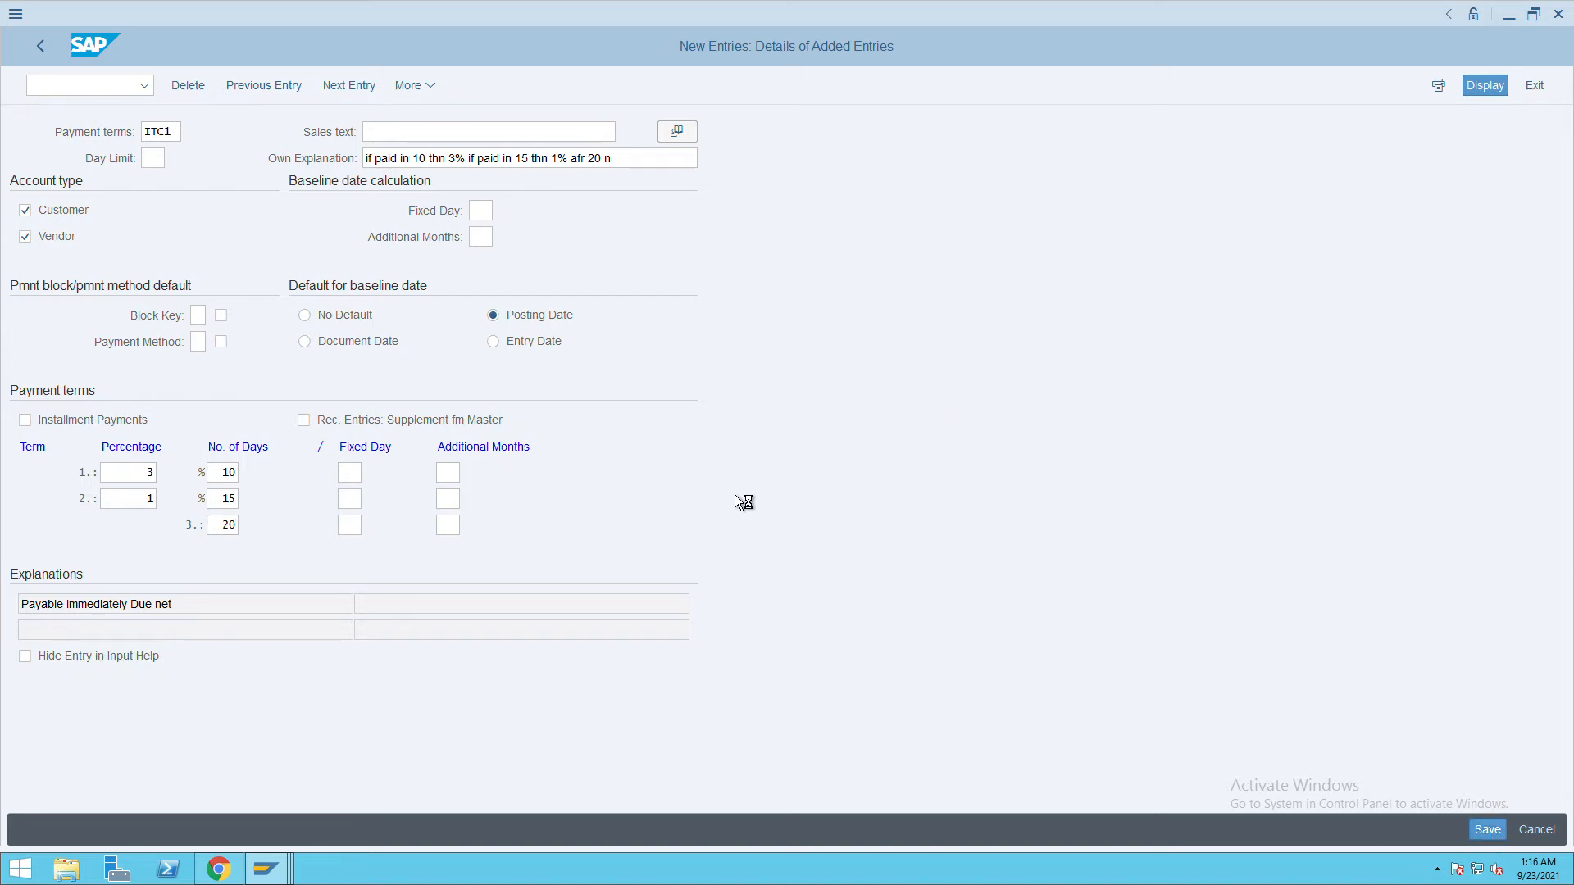
Save the ITC1 payment terms and start the business partner transaction /nbp.
{"action": "left_click", "coordinate": [1487, 829]}
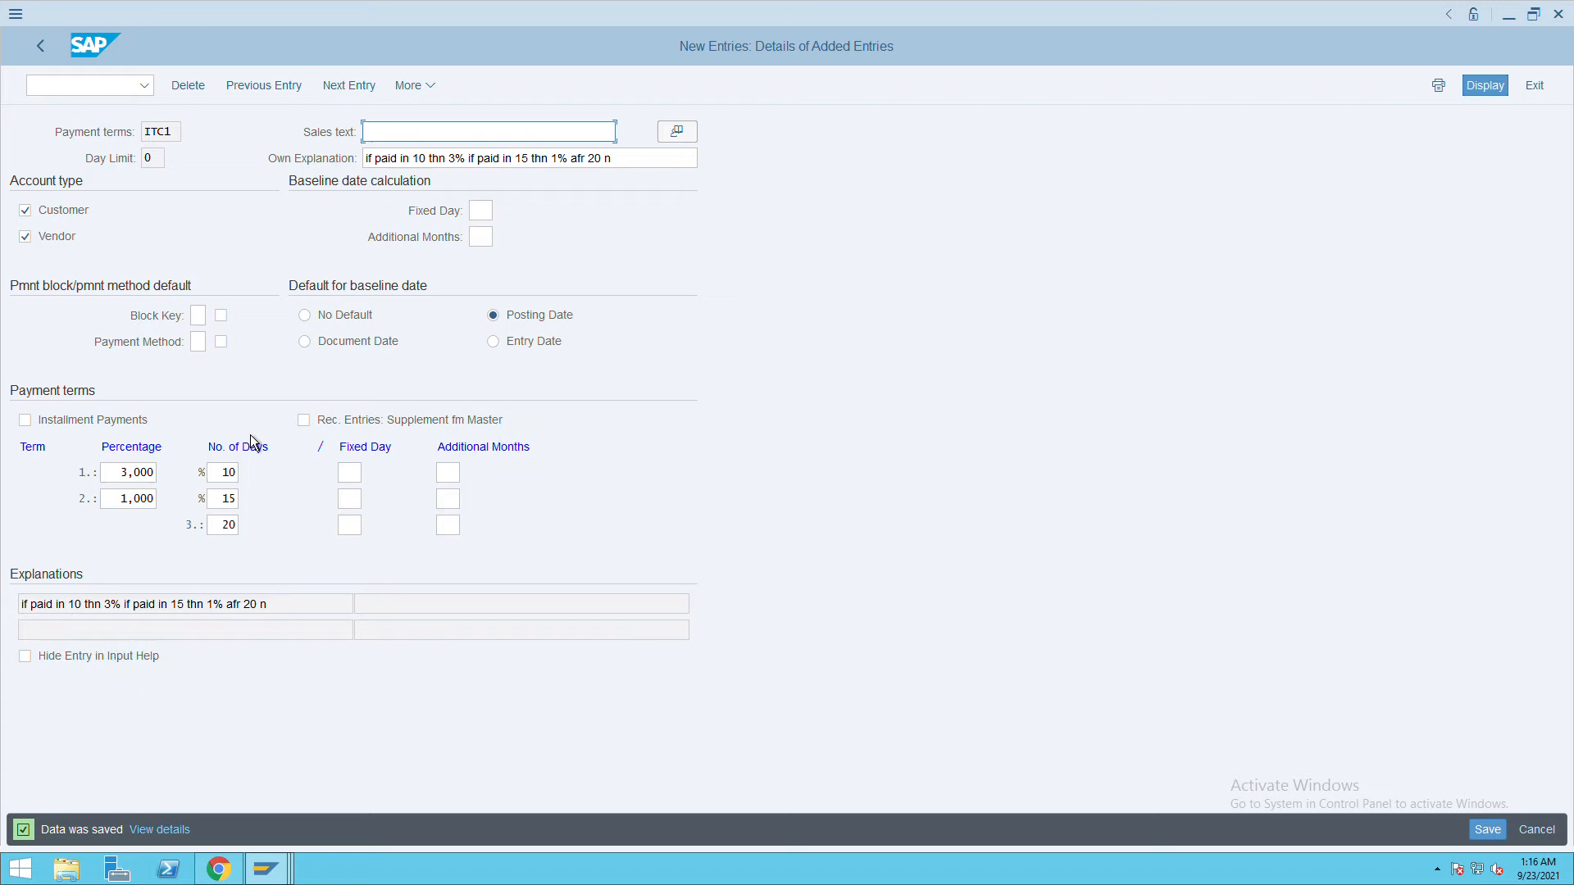
{"action": "mouse_move", "coordinate": [180, 140]}
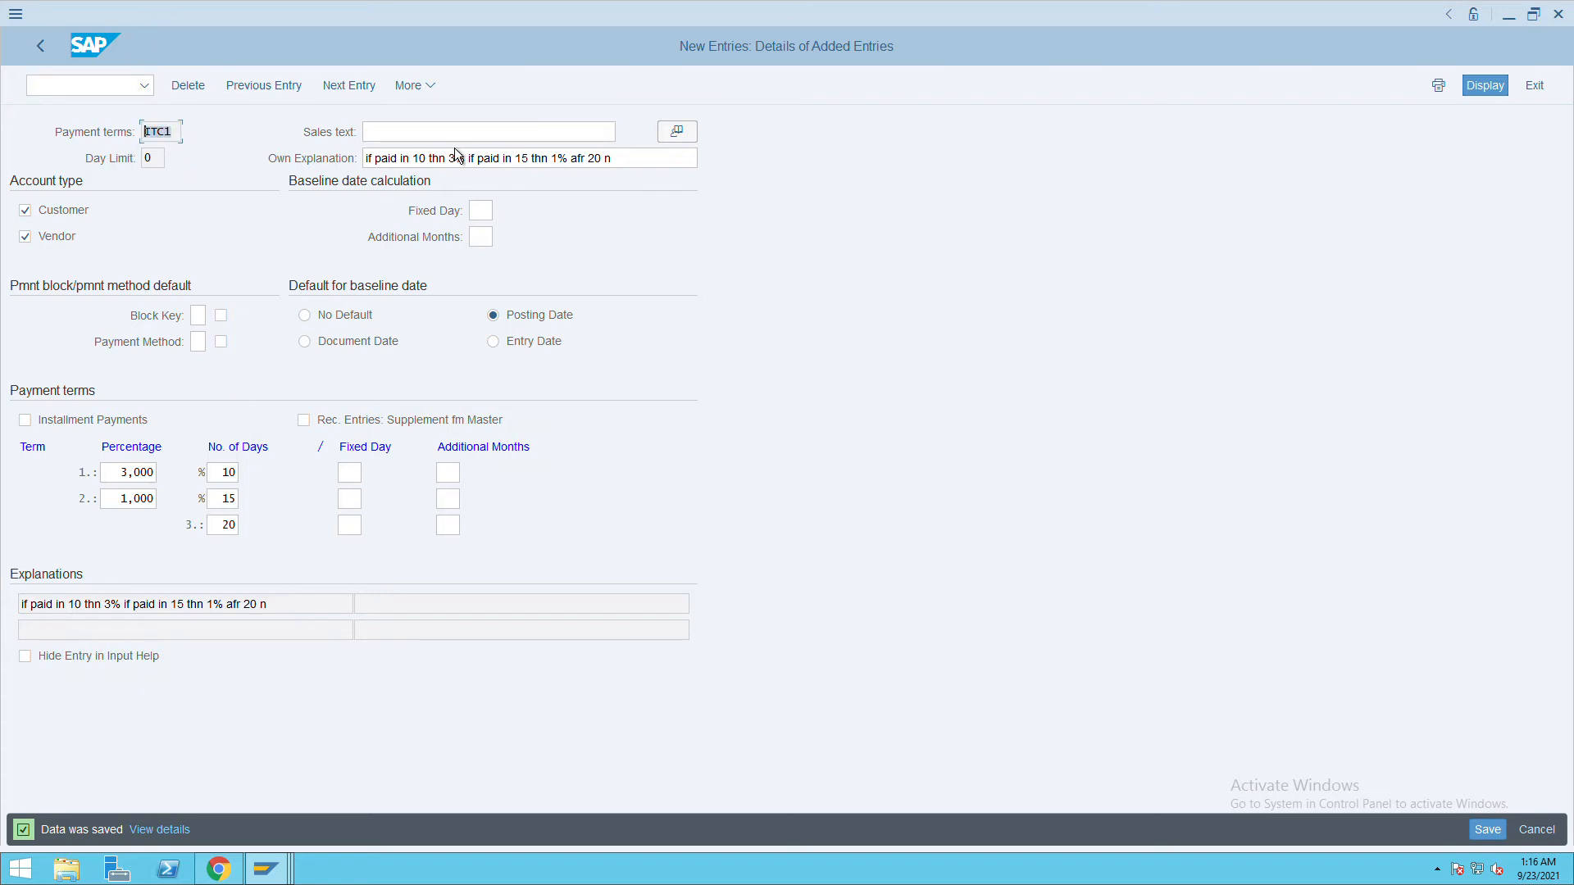
{"action": "left_click", "coordinate": [85, 85]}
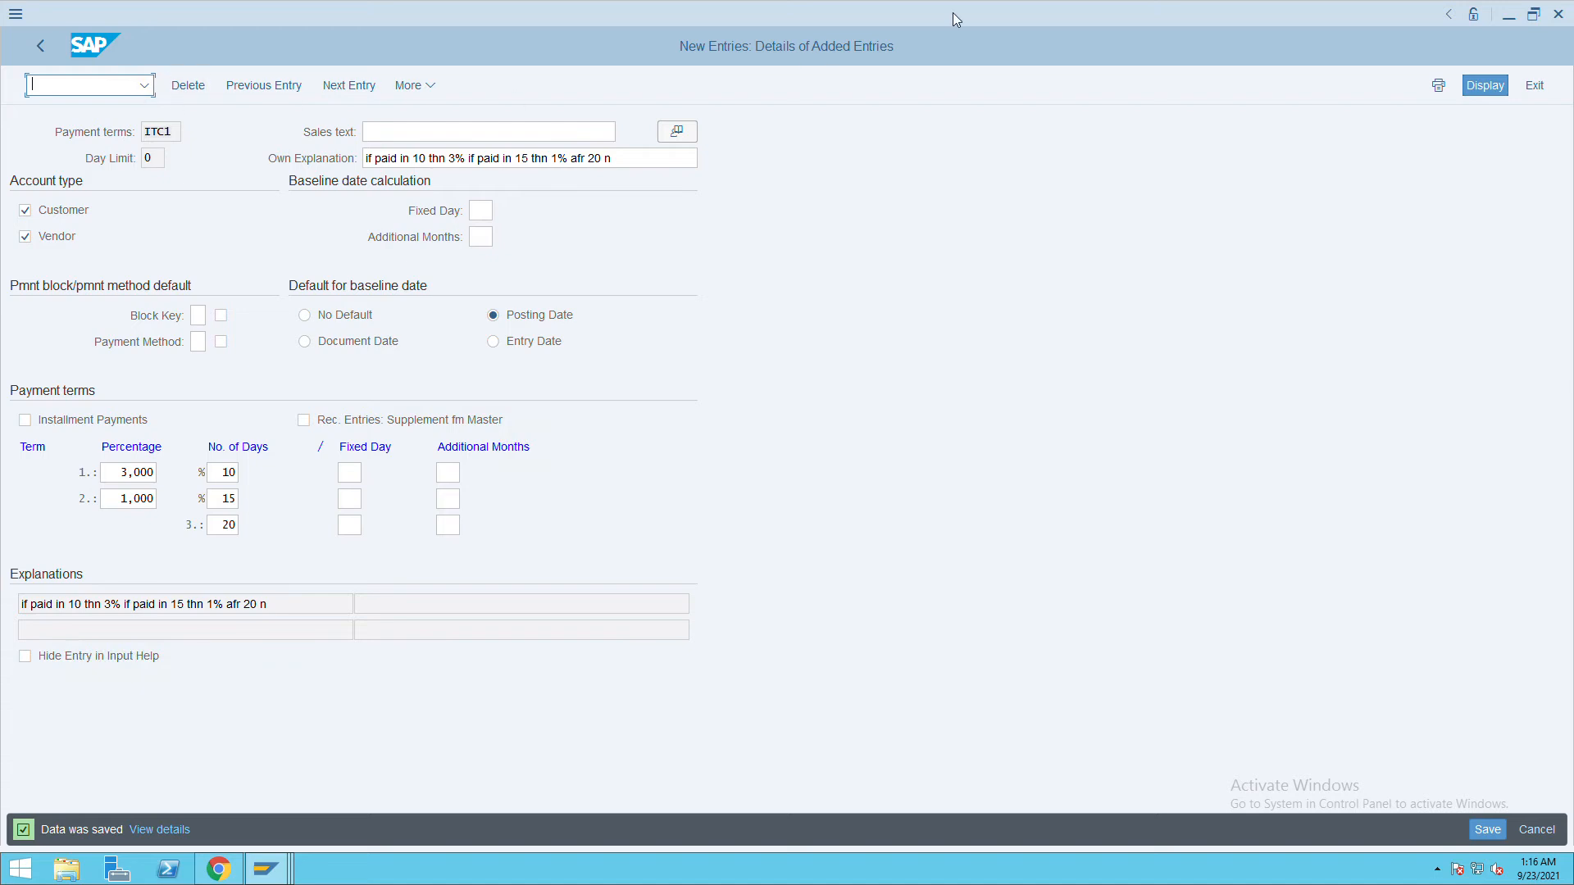
{"action": "type", "text": "/nb"}
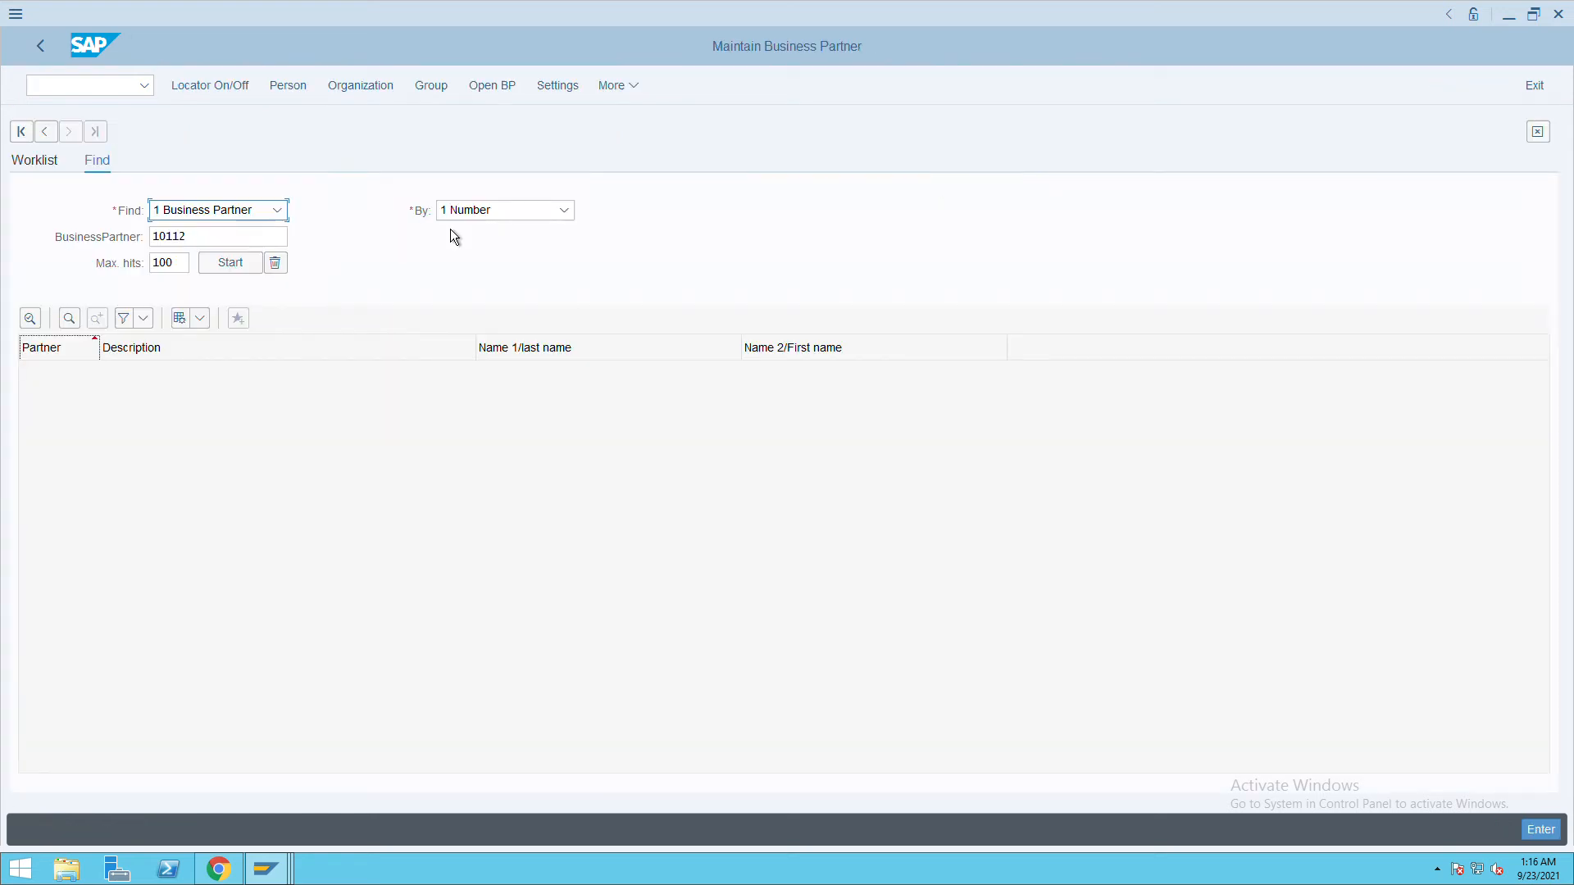
Open business partner 10101 (amazon, Hyderabad) for display.
{"action": "left_click", "coordinate": [218, 236]}
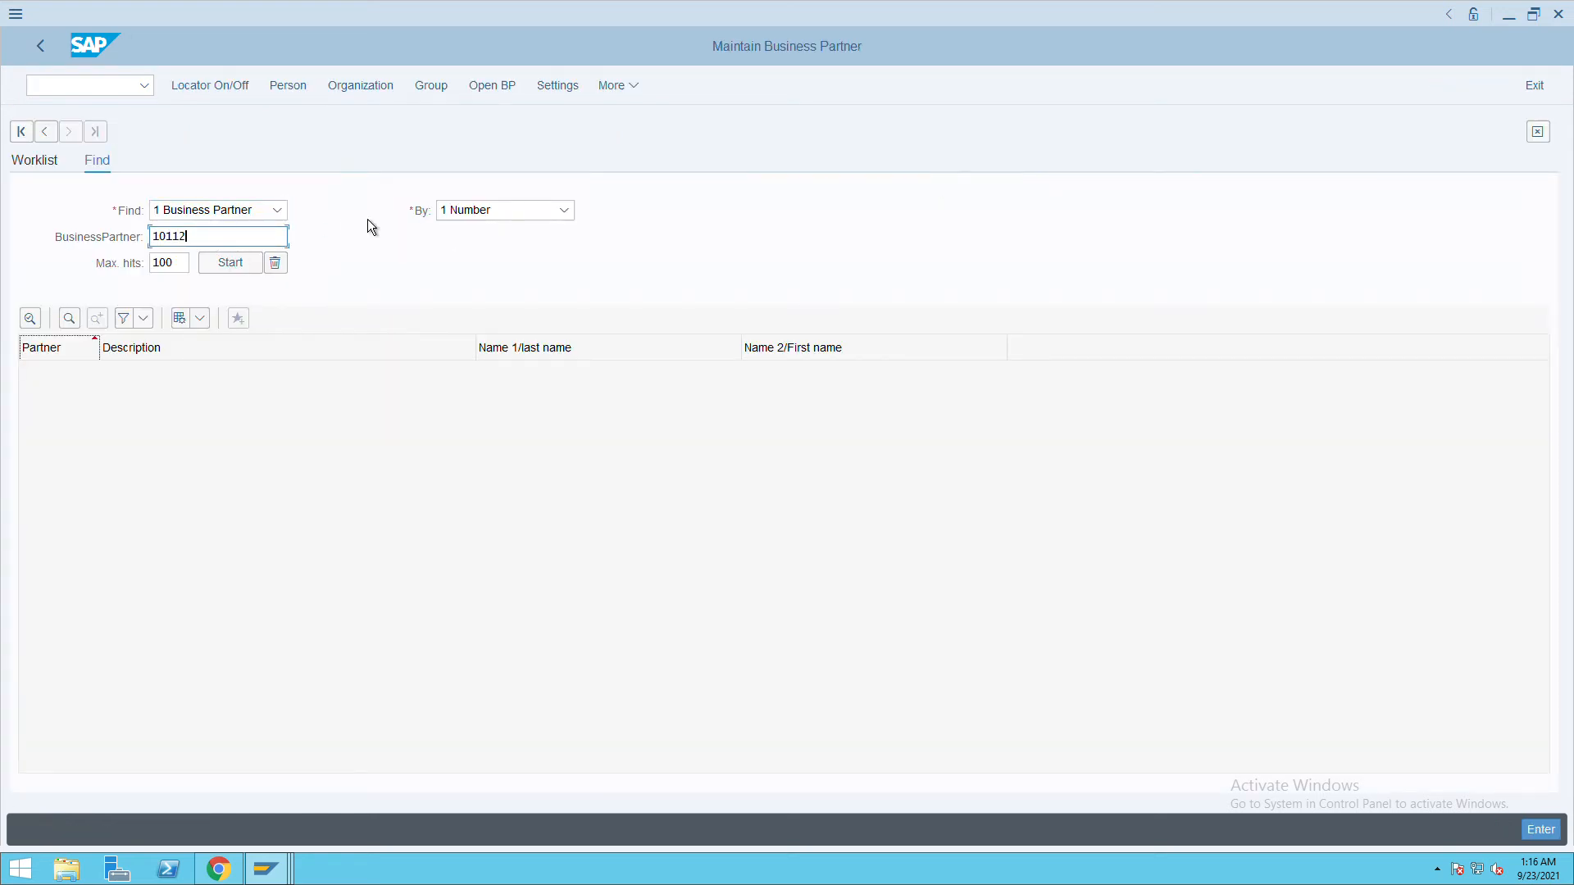
{"action": "type", "text": "10101"}
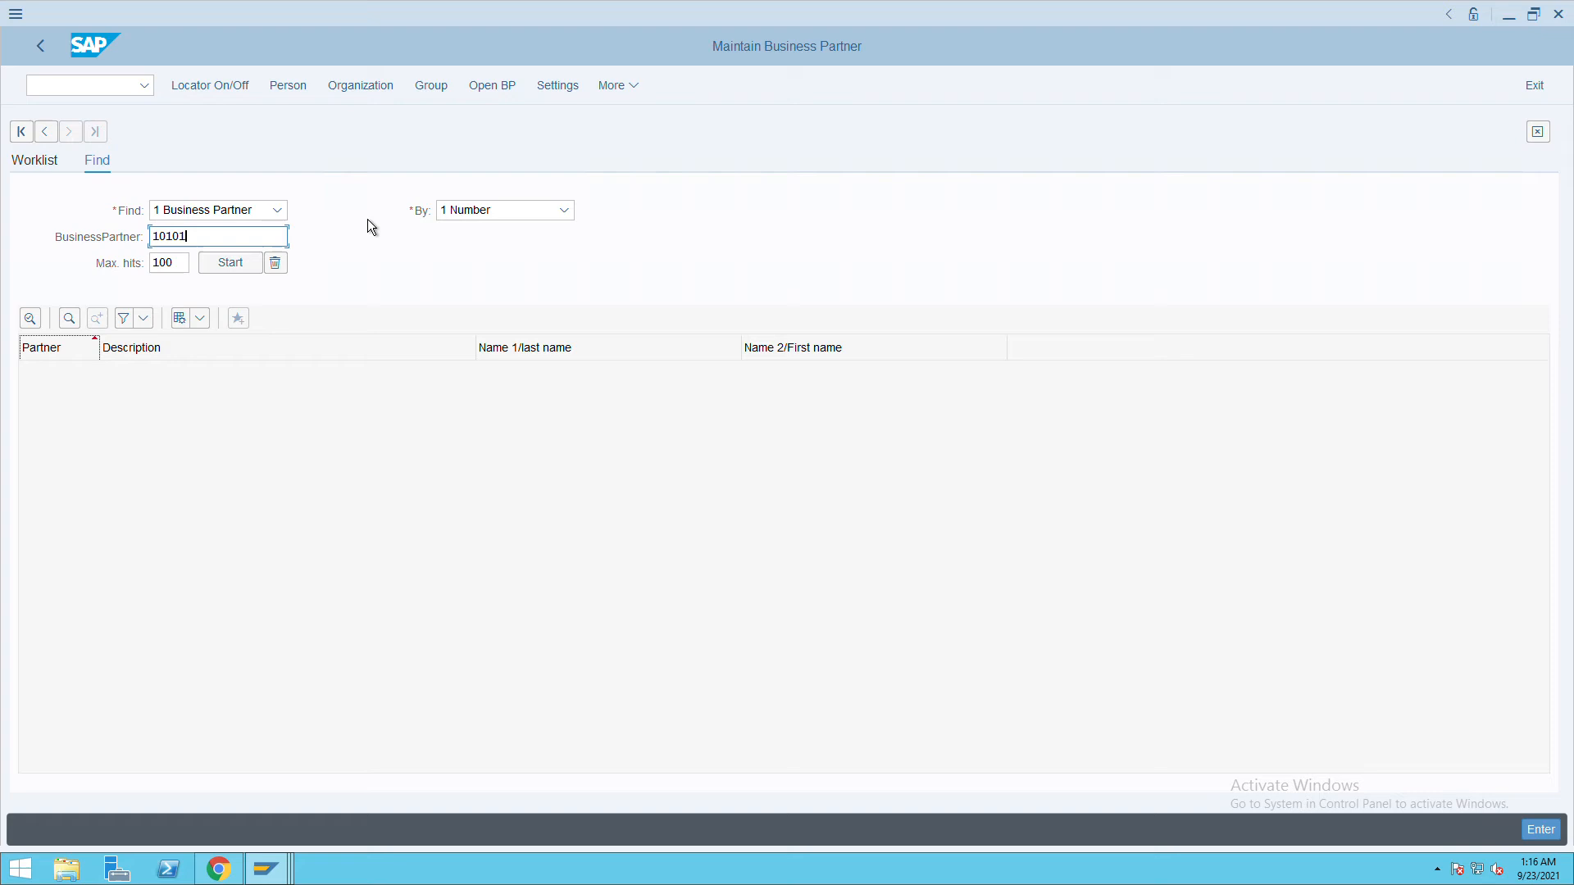
{"action": "left_click", "coordinate": [229, 262]}
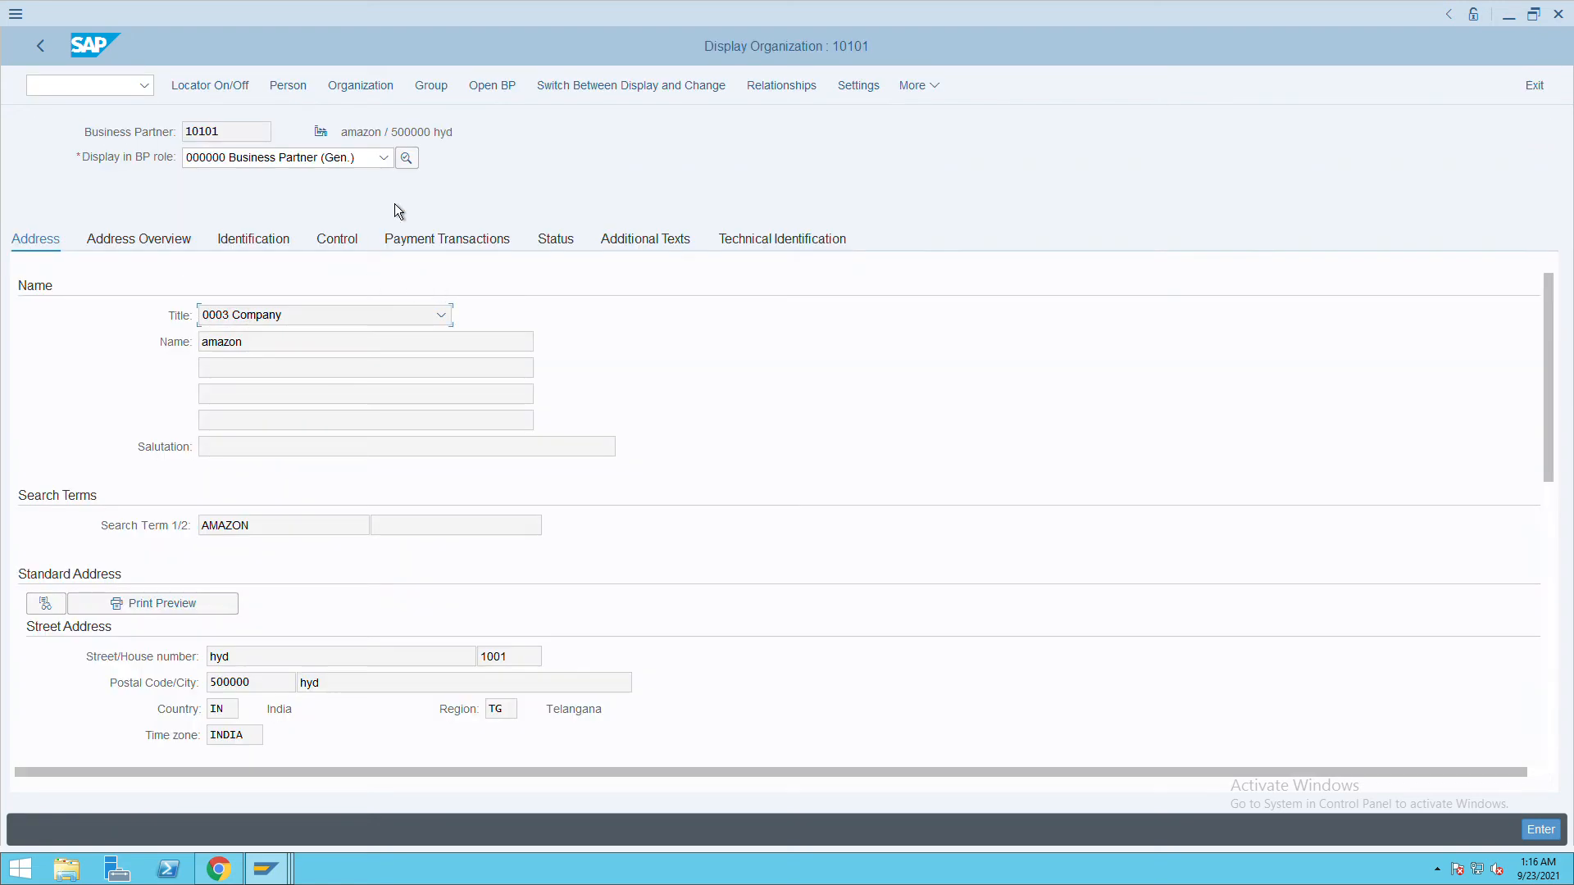
Show partner 10101 in role FLVN00 Supplier (Fin Accounting) with payment transaction data.
{"action": "left_click", "coordinate": [384, 157]}
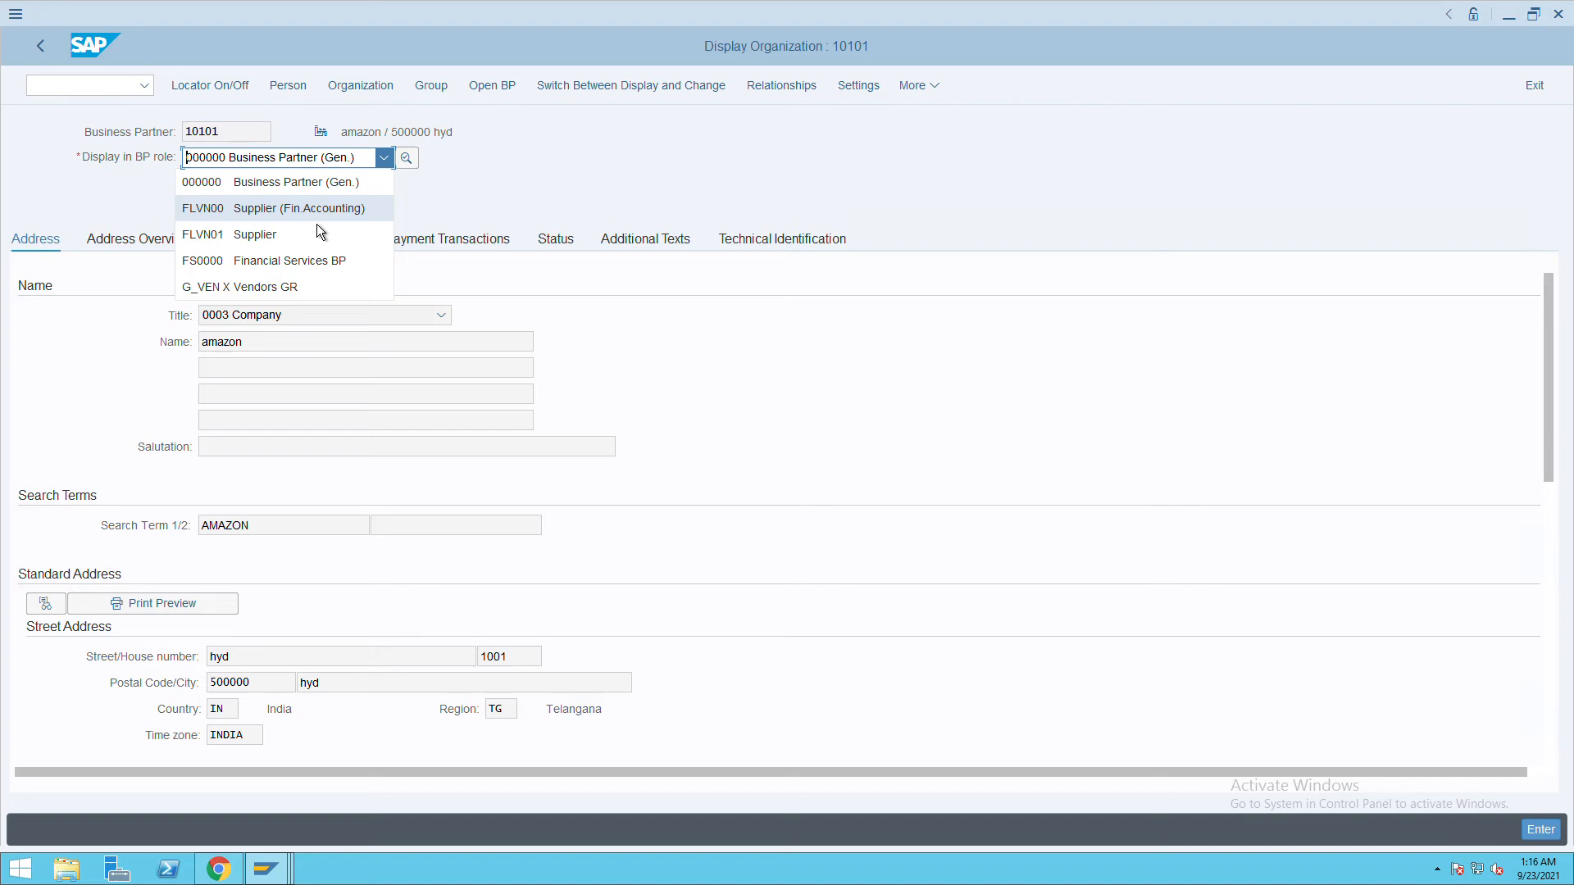
{"action": "left_click", "coordinate": [299, 207]}
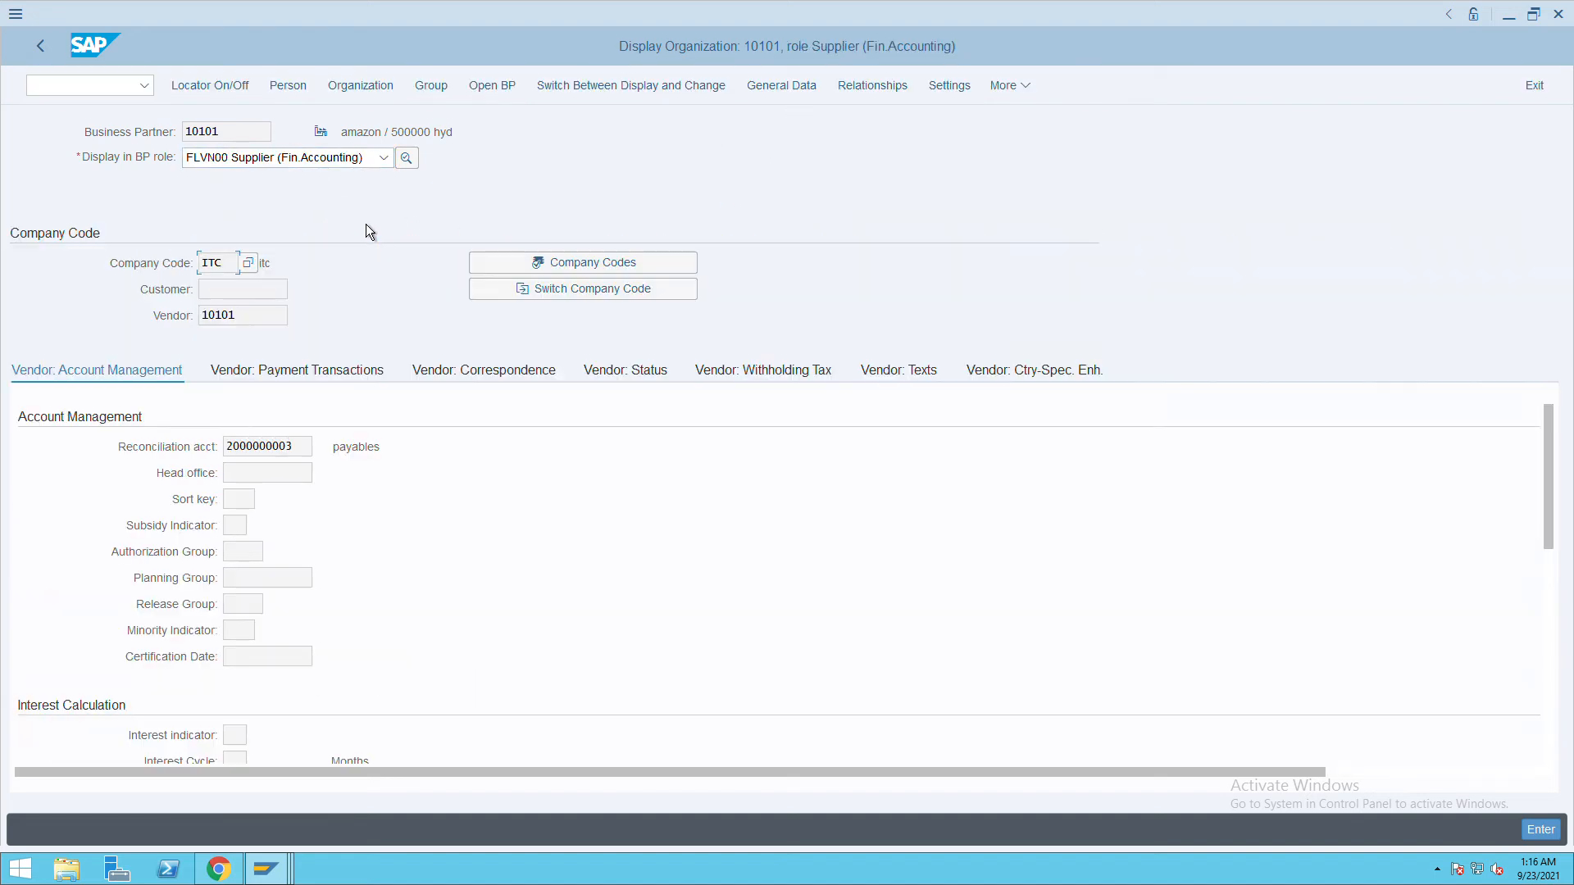
{"action": "mouse_move", "coordinate": [301, 392]}
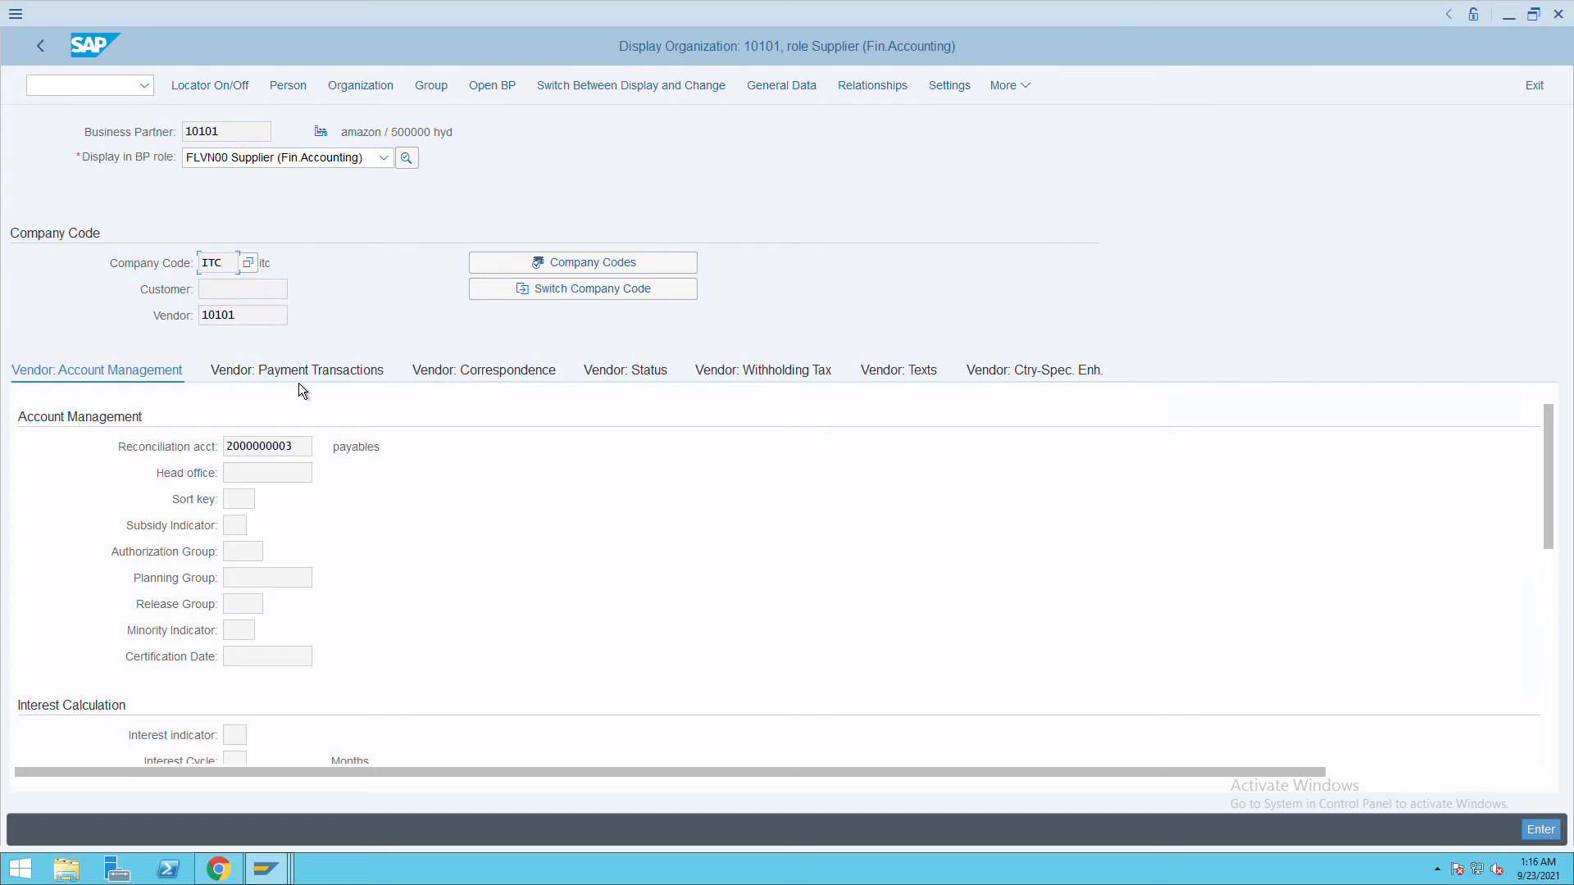
{"action": "left_click", "coordinate": [296, 370]}
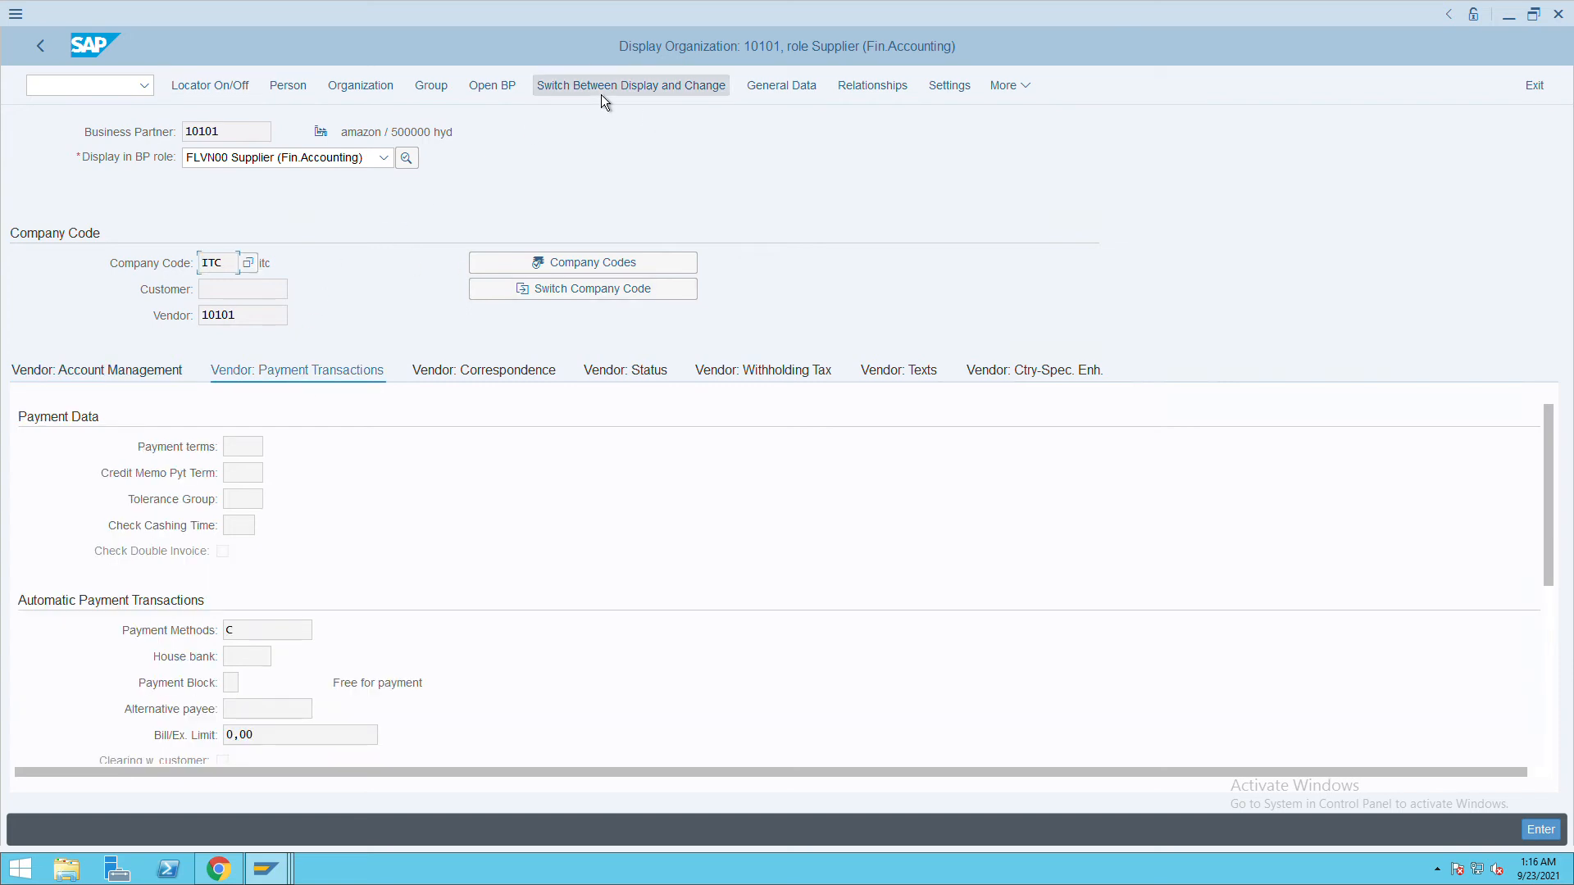
Switch partner 10101 to change mode and enter ITC1 as vendor payment terms.
{"action": "left_click", "coordinate": [631, 85]}
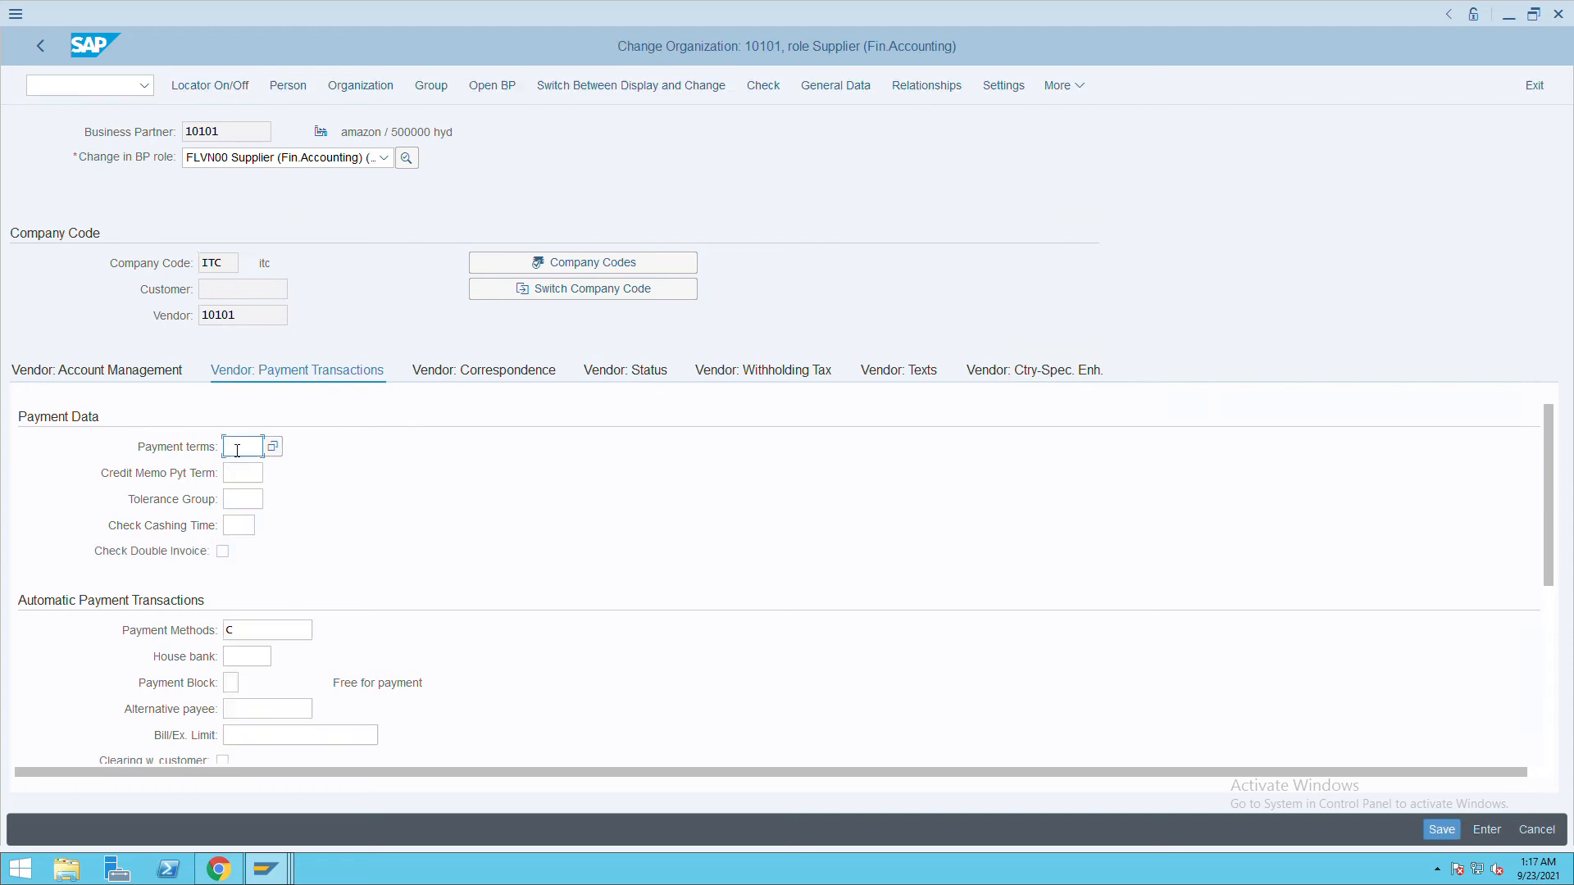
{"action": "type", "text": "ITC1"}
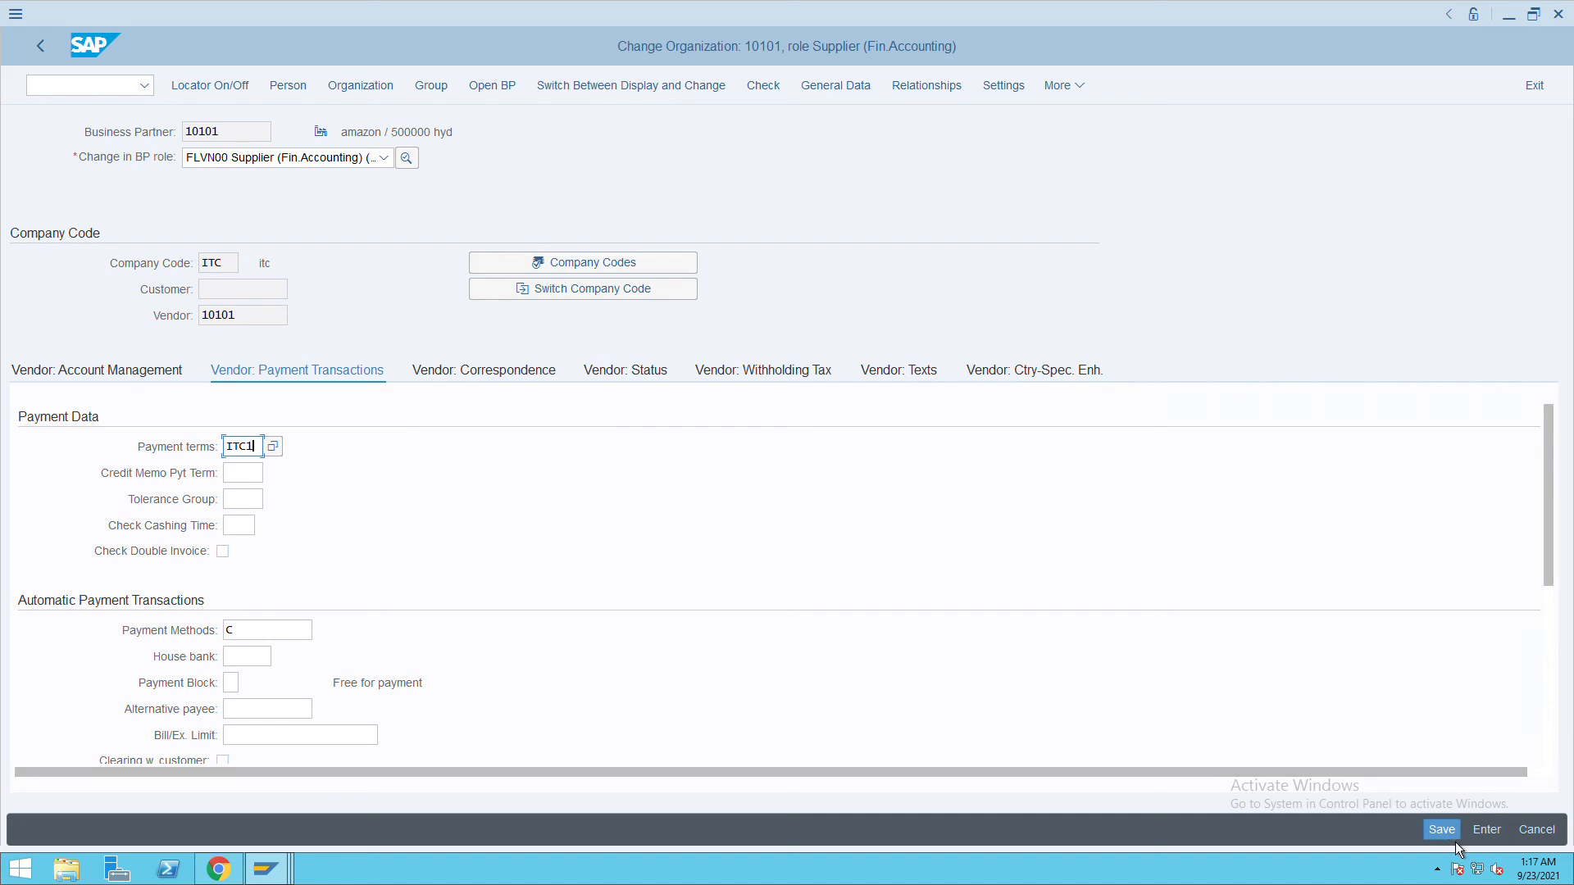
{"action": "mouse_move", "coordinate": [547, 451]}
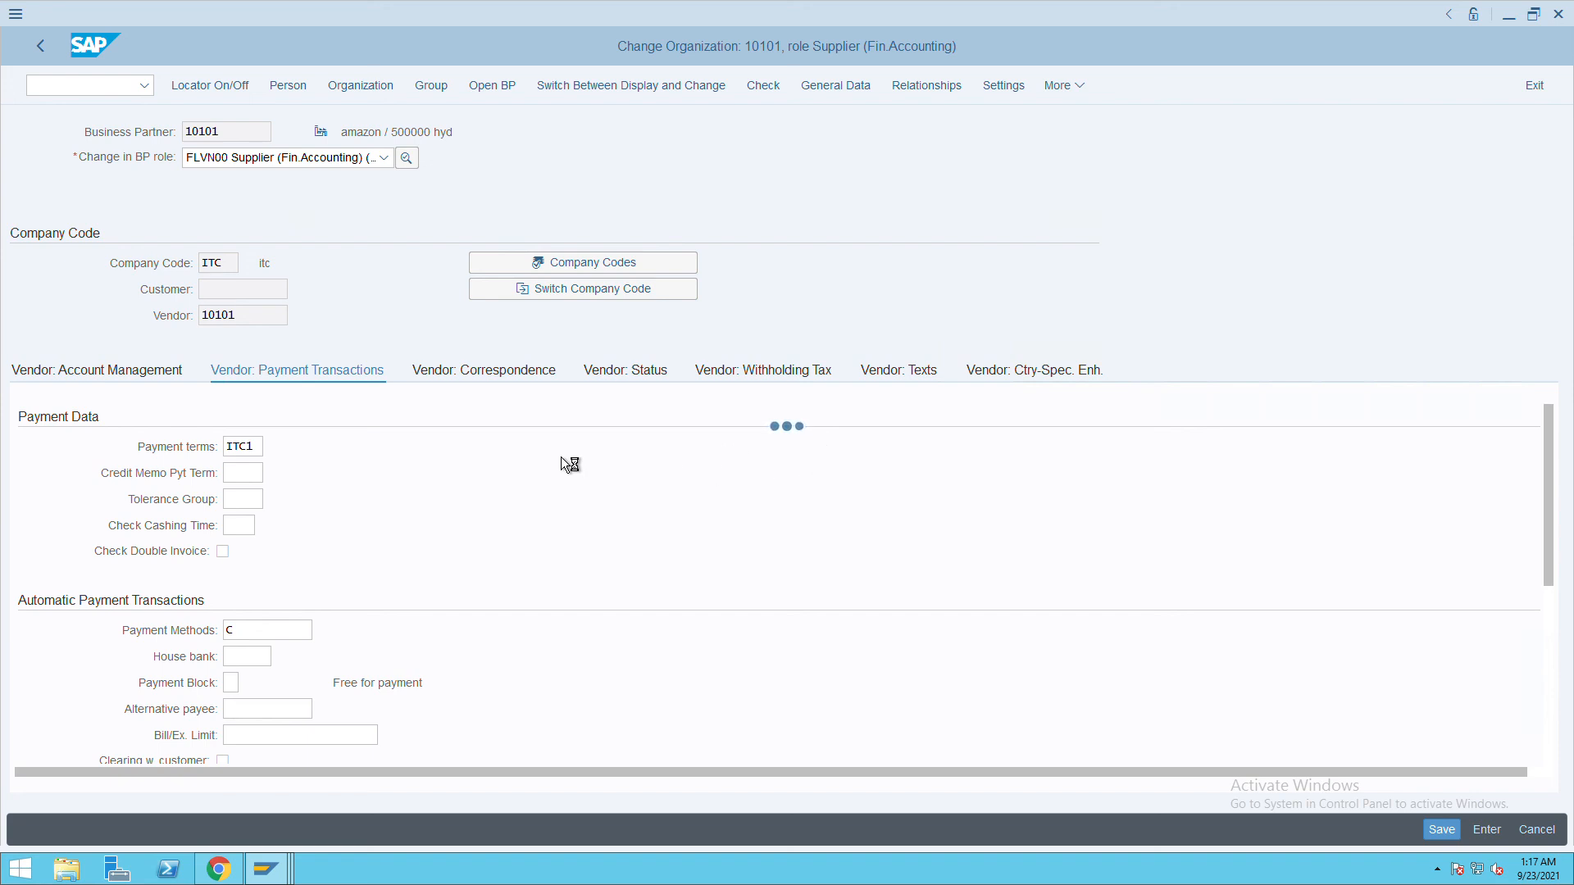
{"action": "mouse_move", "coordinate": [261, 471]}
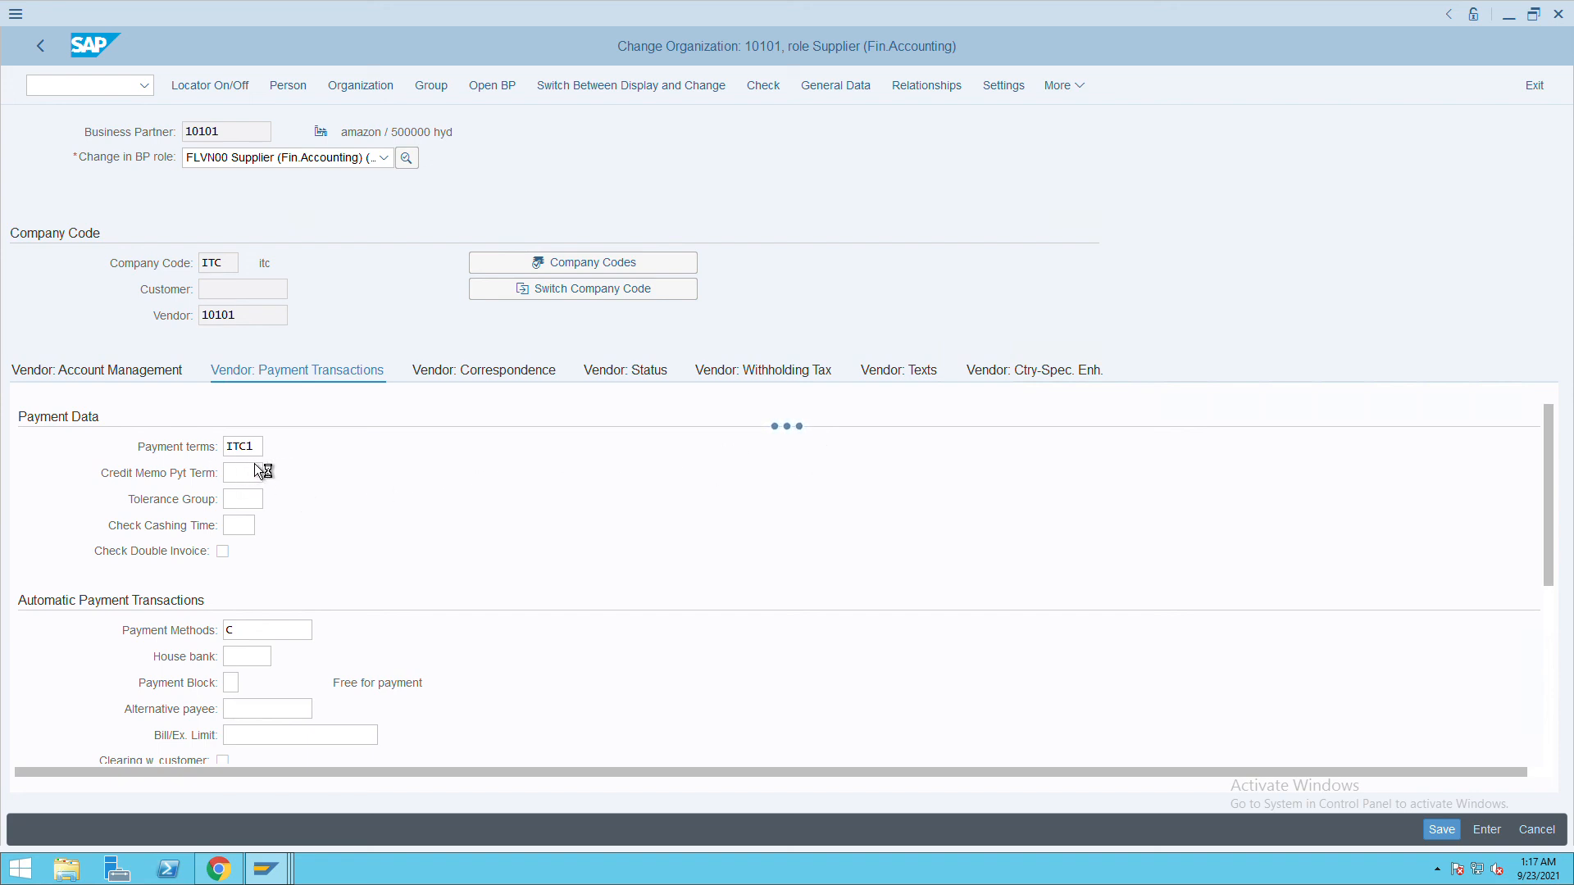